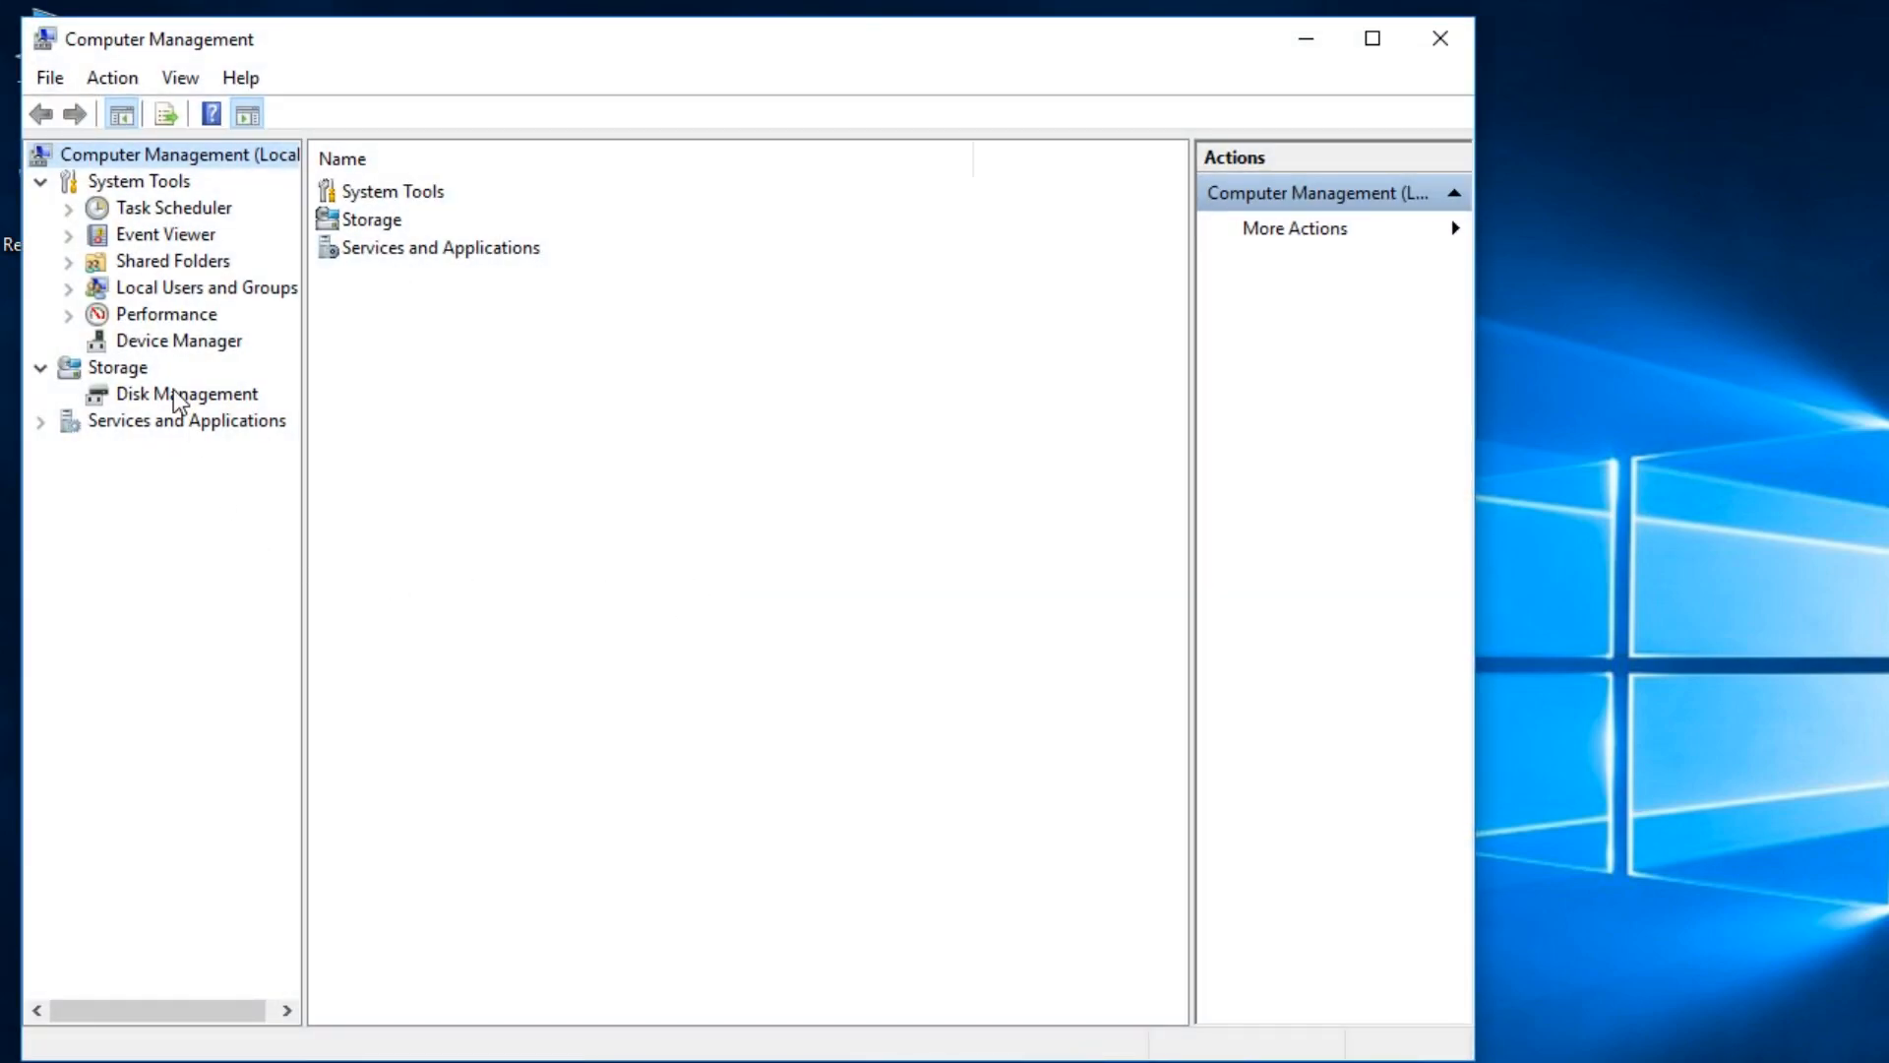
# Show Disk Management with volumes C:, E:, System Reserved and CD-ROM D:
pyautogui.click(187, 393)
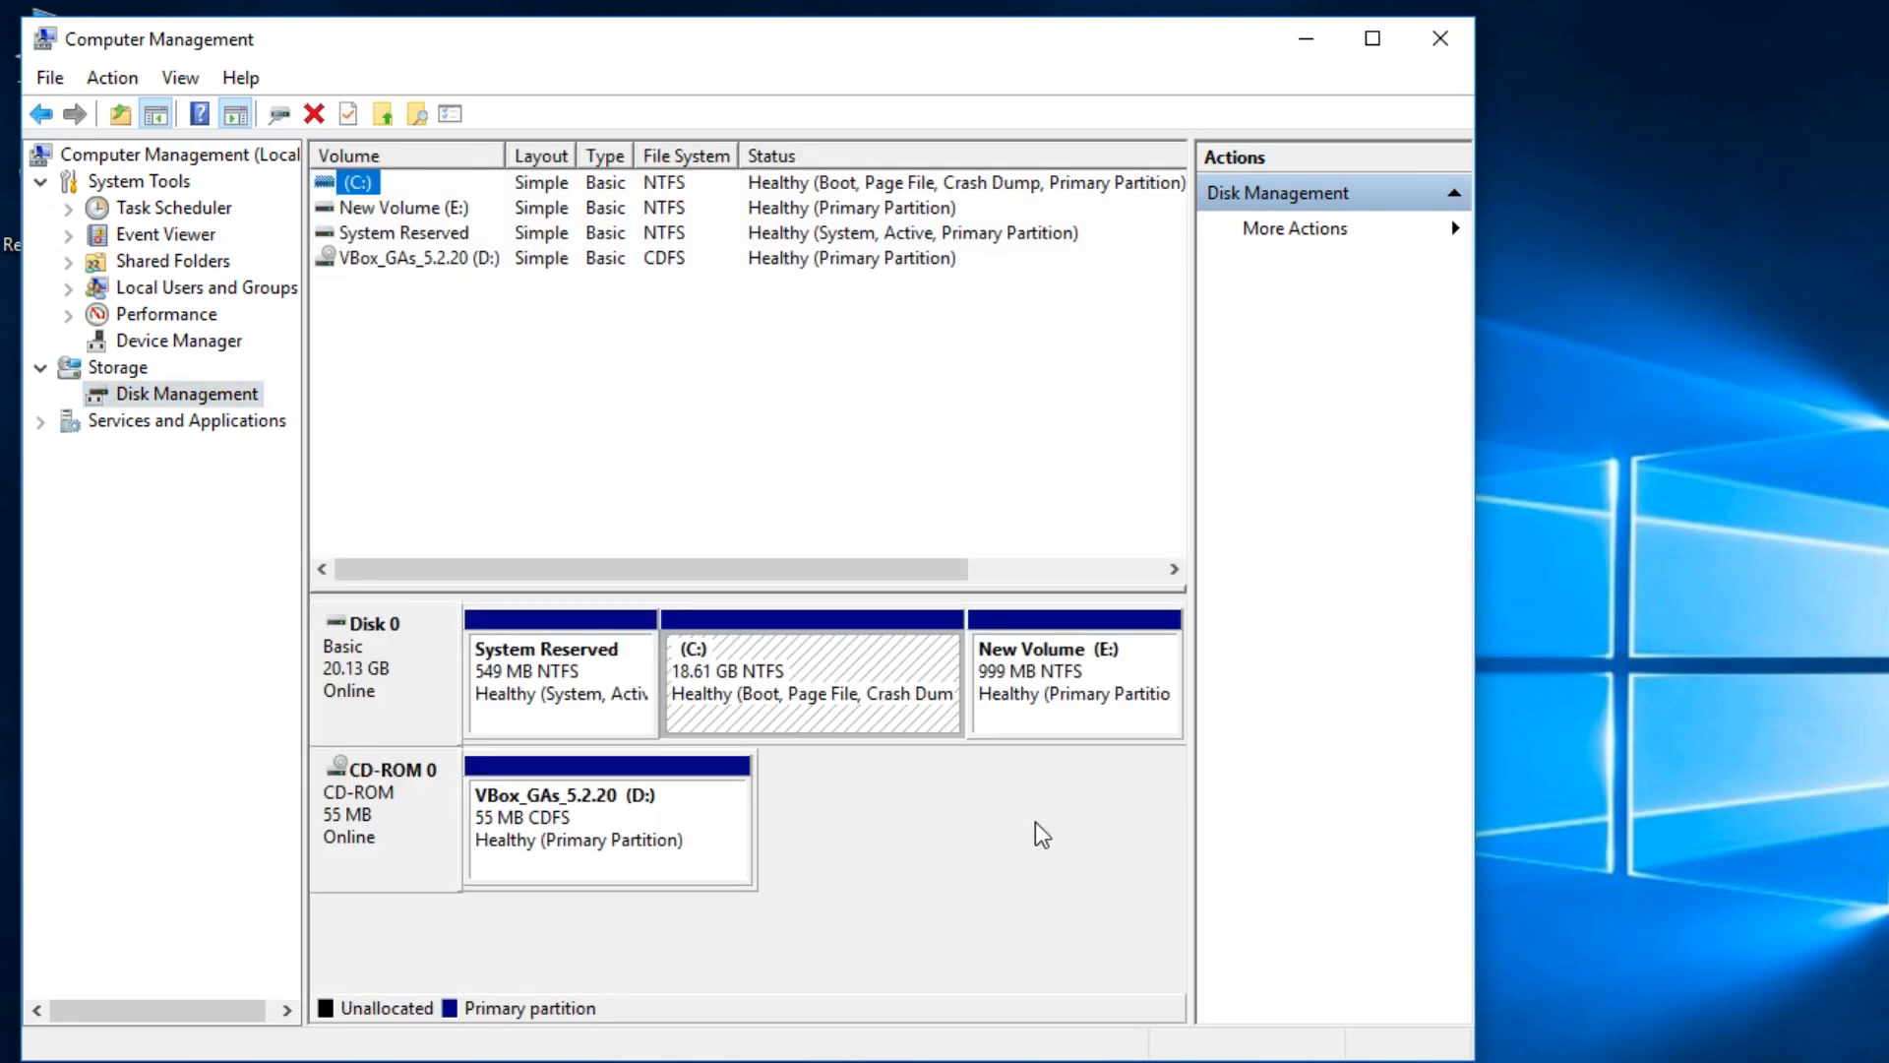
pyautogui.click(1072, 680)
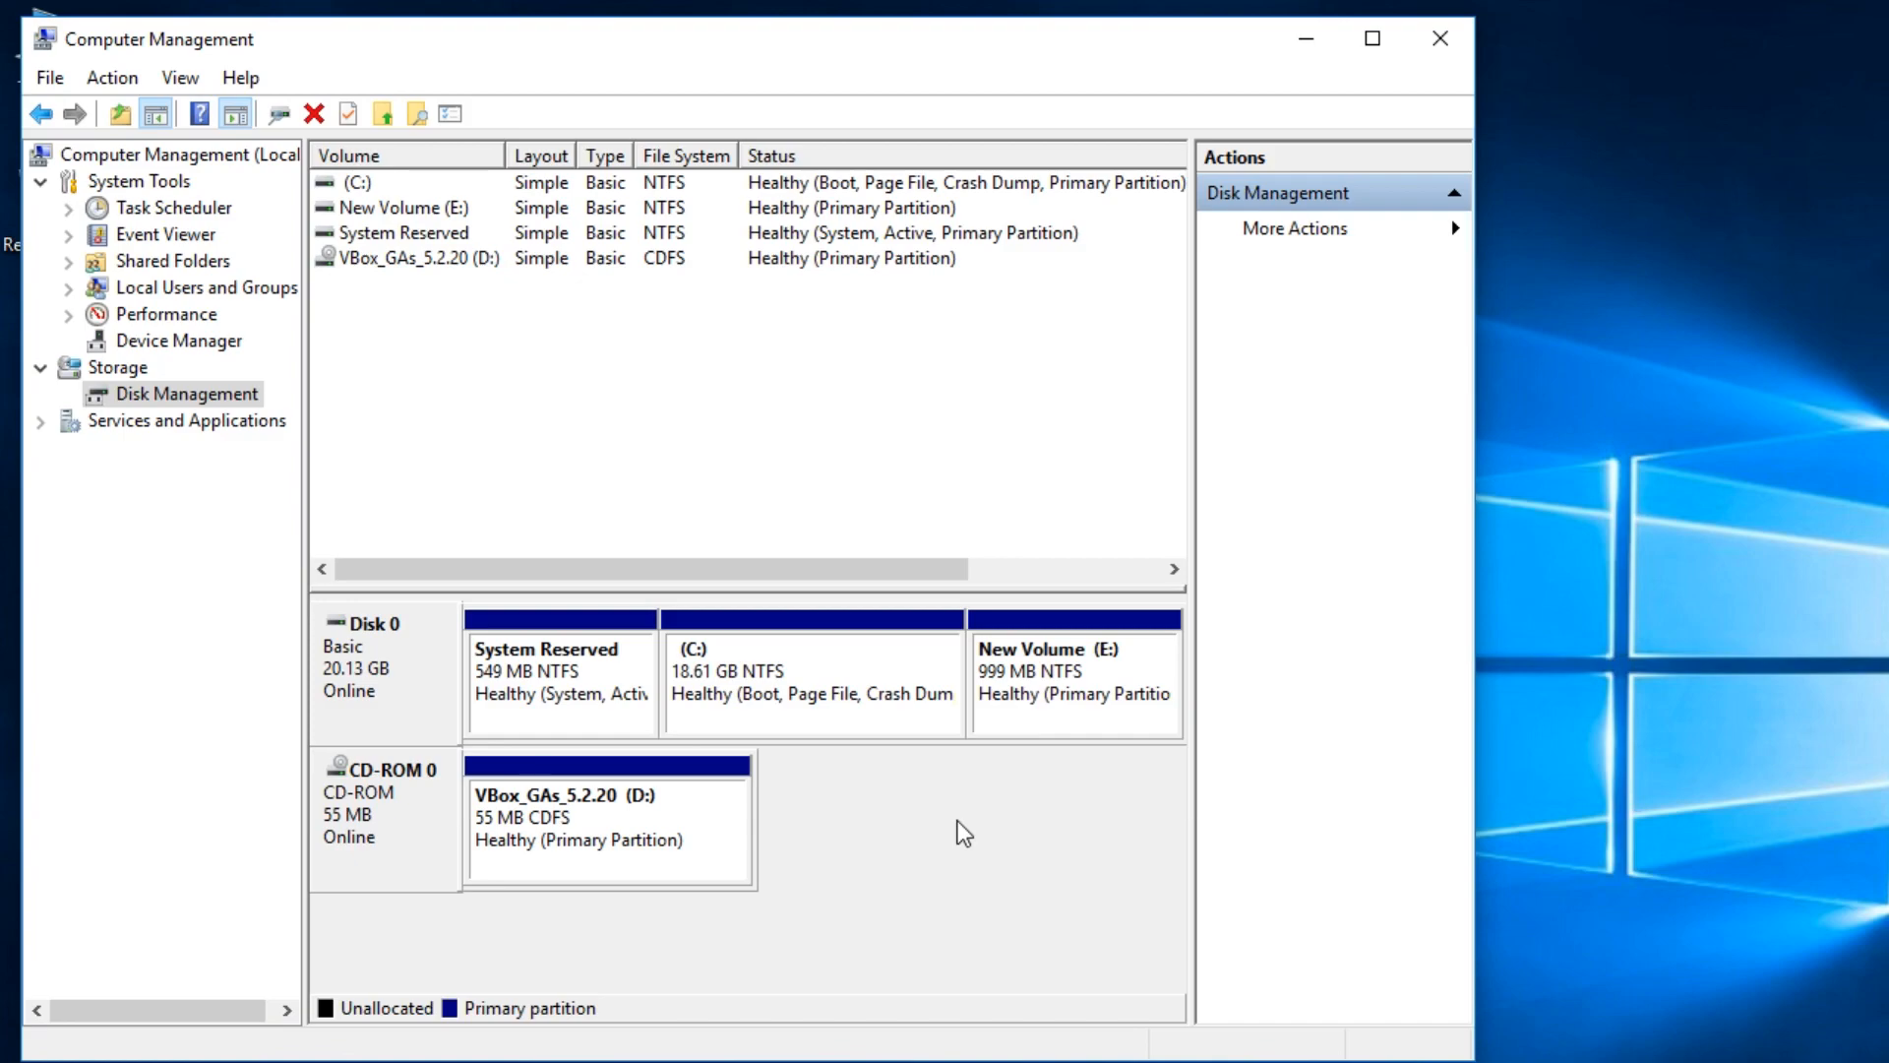
pyautogui.moveTo(942, 825)
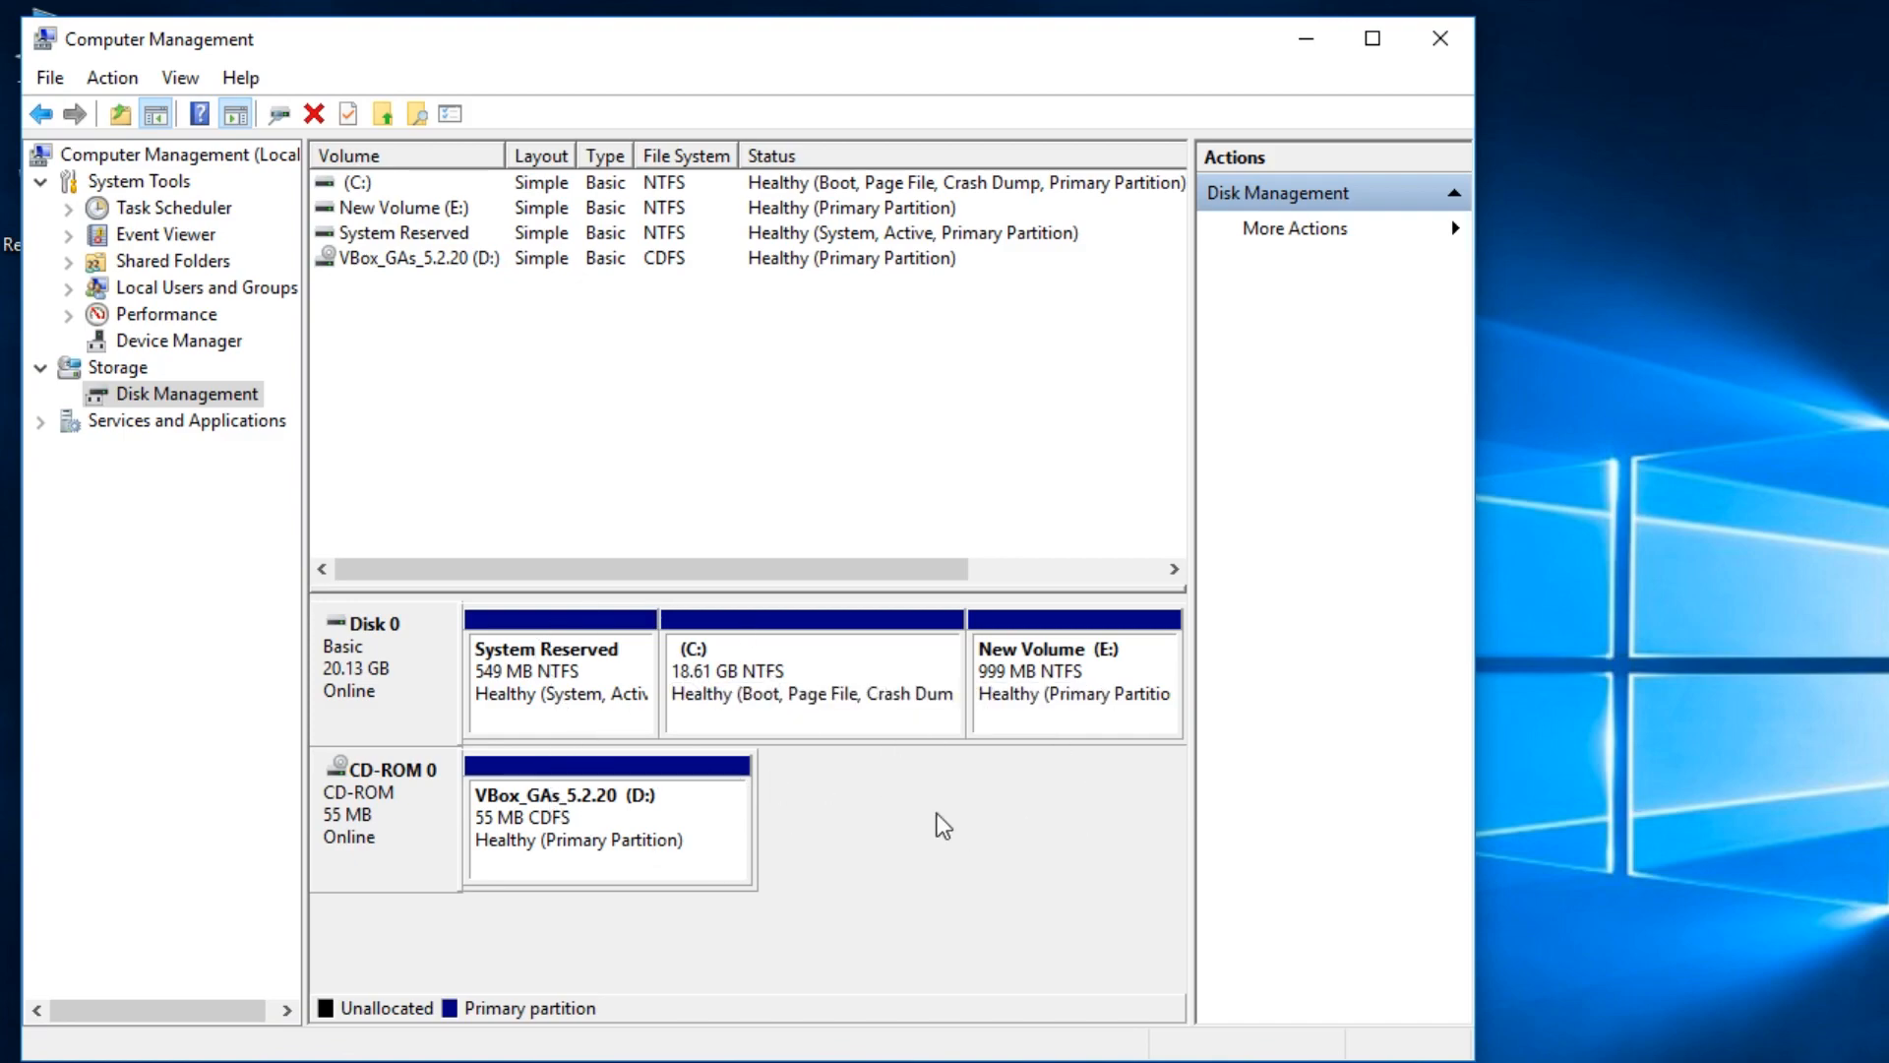
# Delete New Volume (E:), leaving 1000 MB unallocated on Disk 0
pyautogui.rightClick(1072, 669)
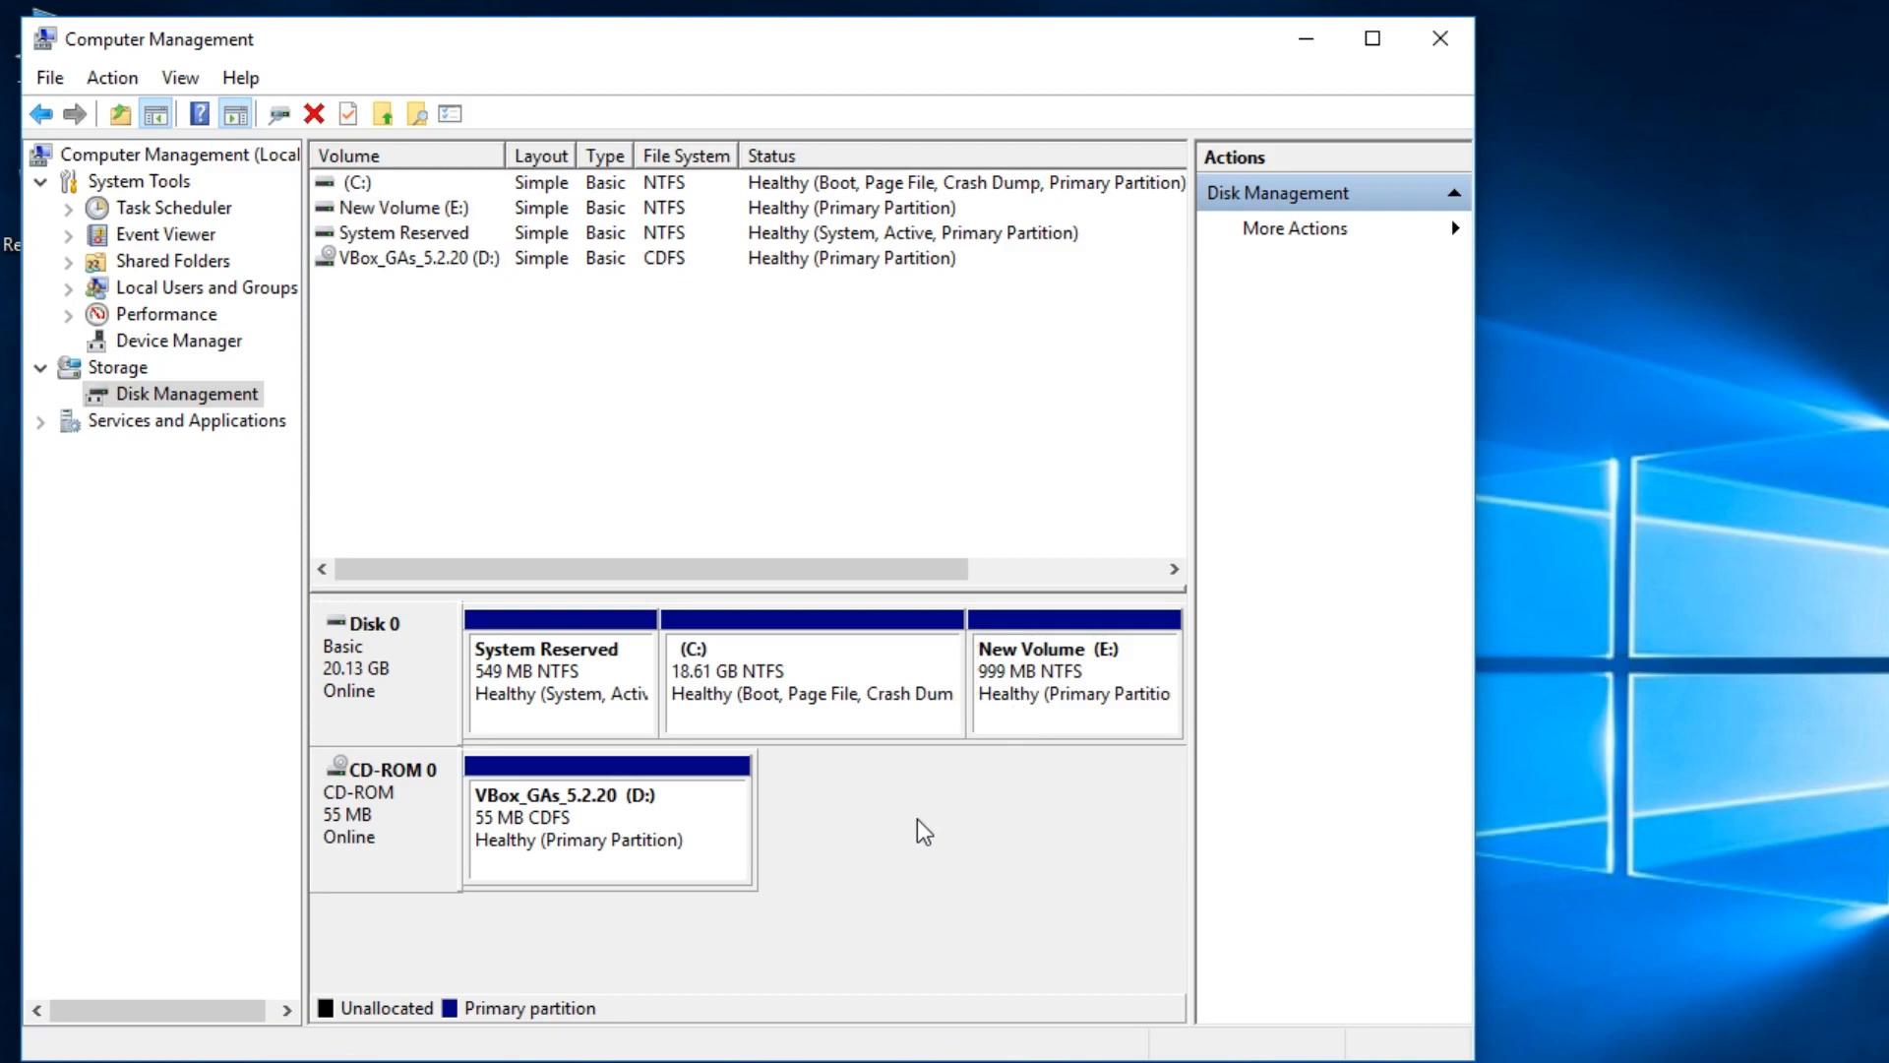
pyautogui.click(1074, 668)
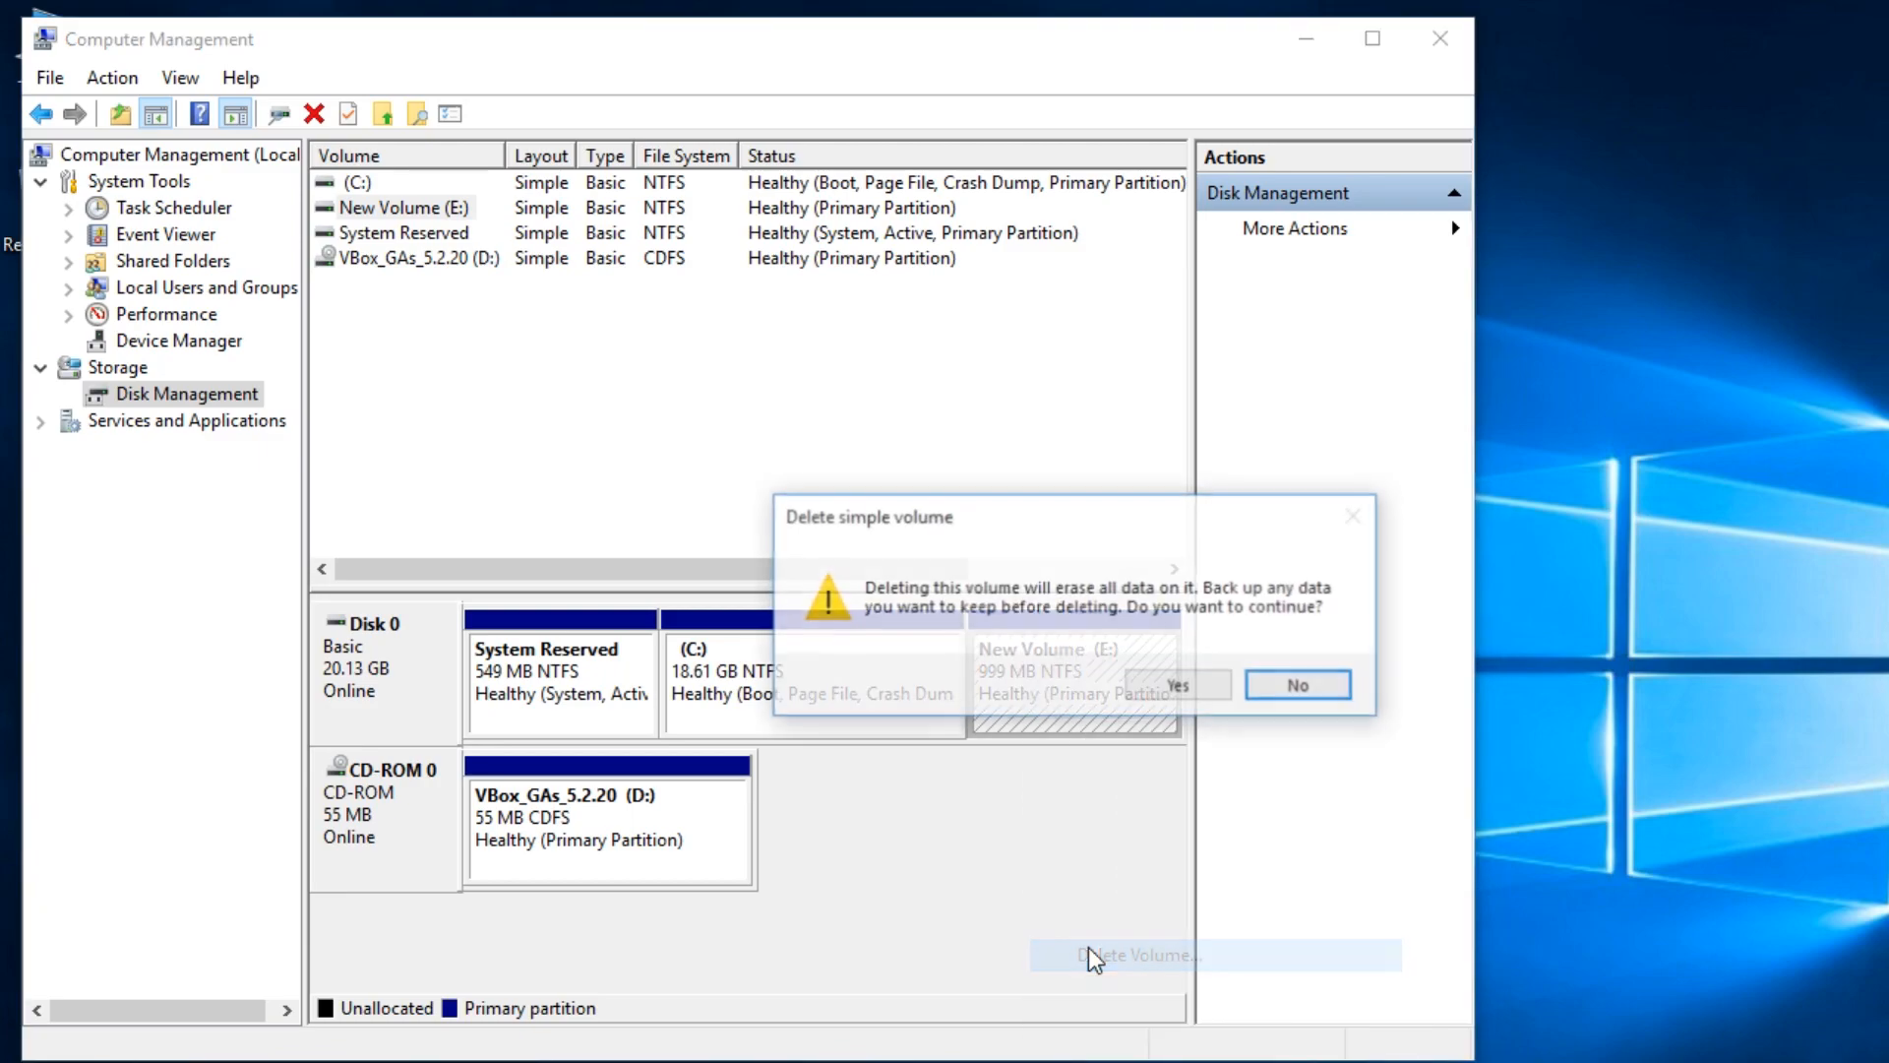
pyautogui.click(1182, 685)
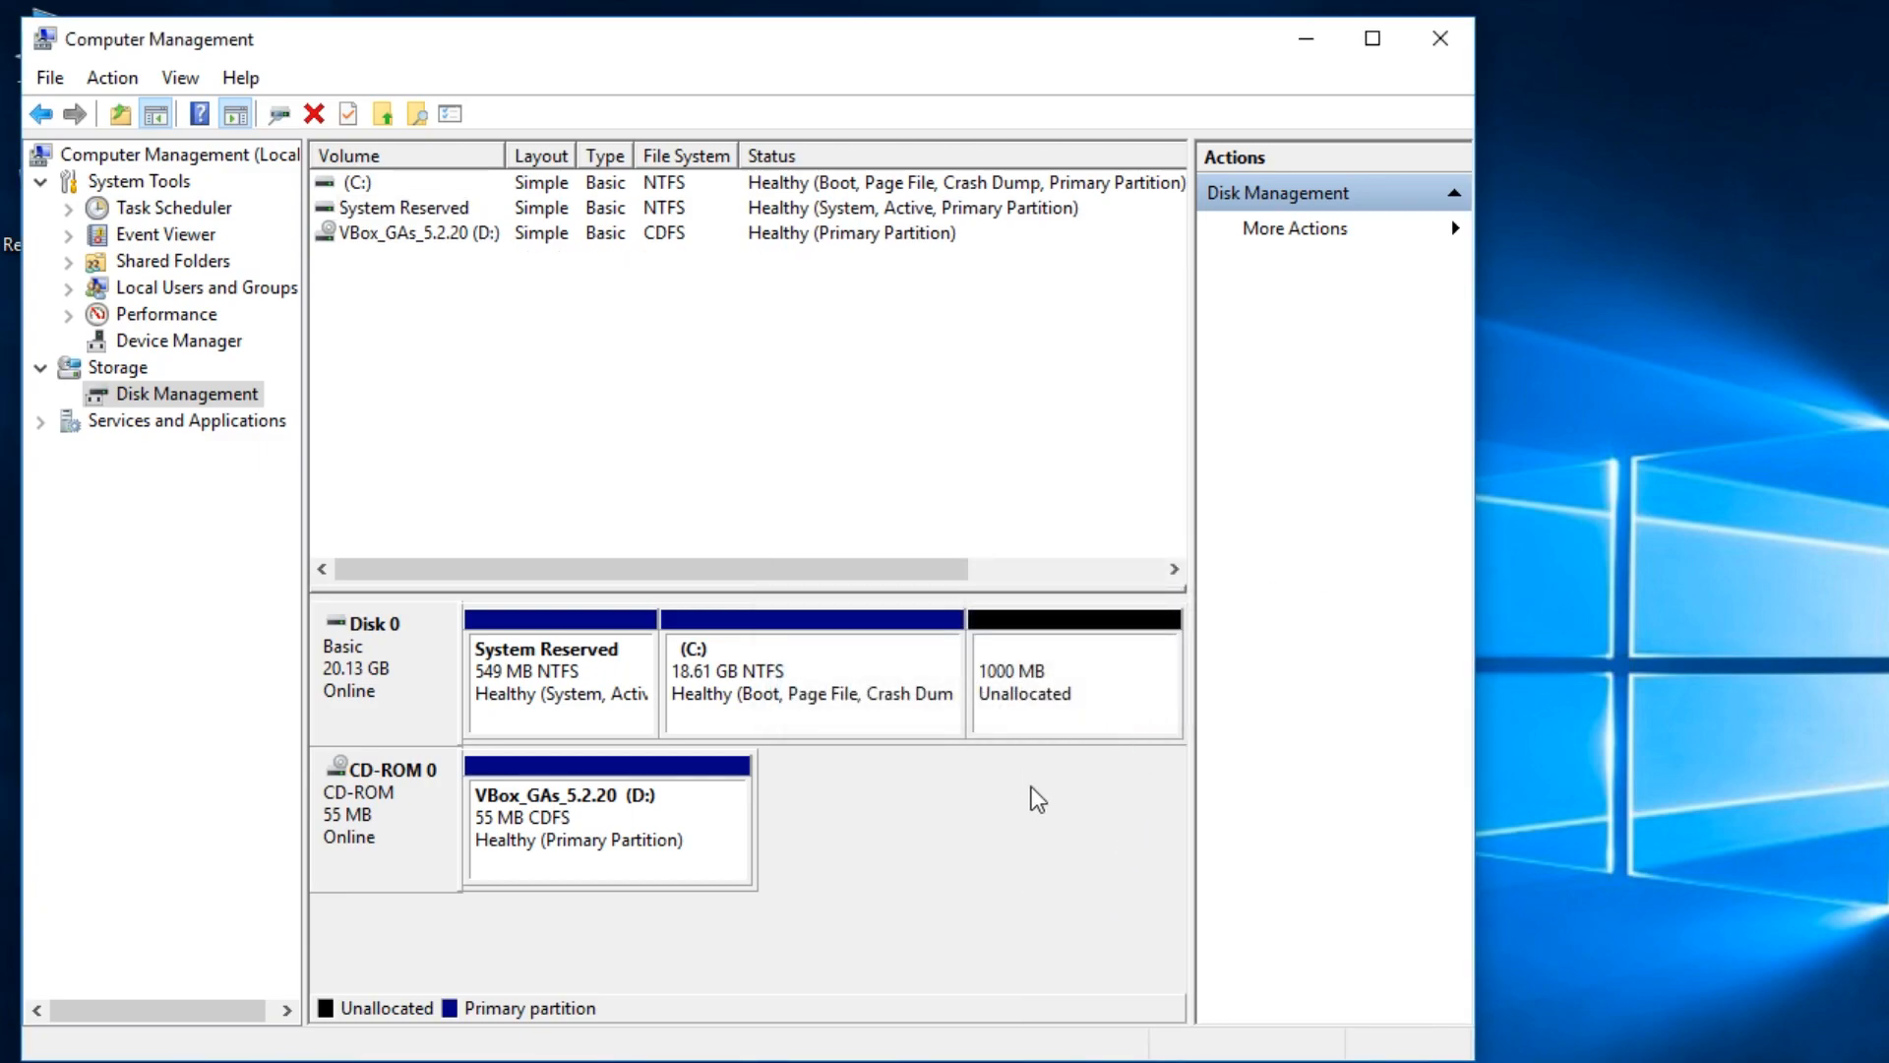
pyautogui.click(1069, 681)
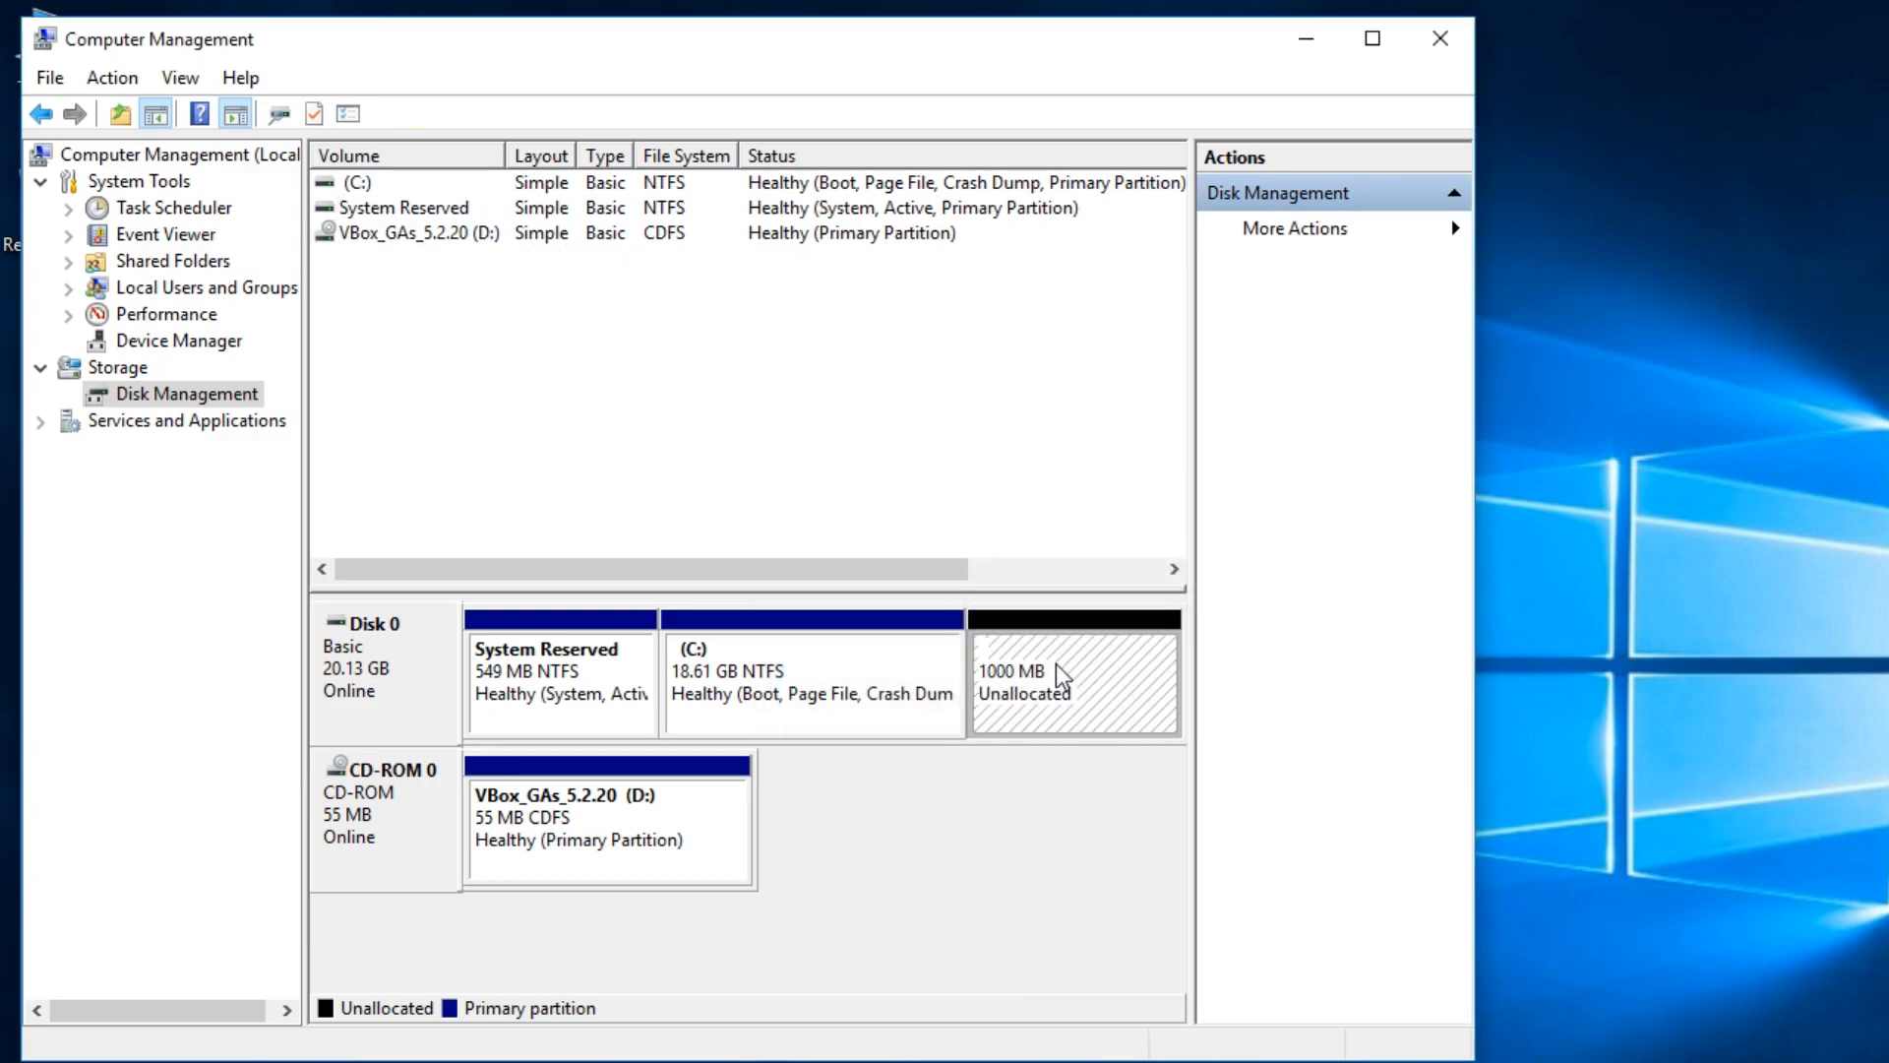
# Create a simple volume on the 1000 MB space, drive letter E, labelled 'local disk'
pyautogui.rightClick(1060, 675)
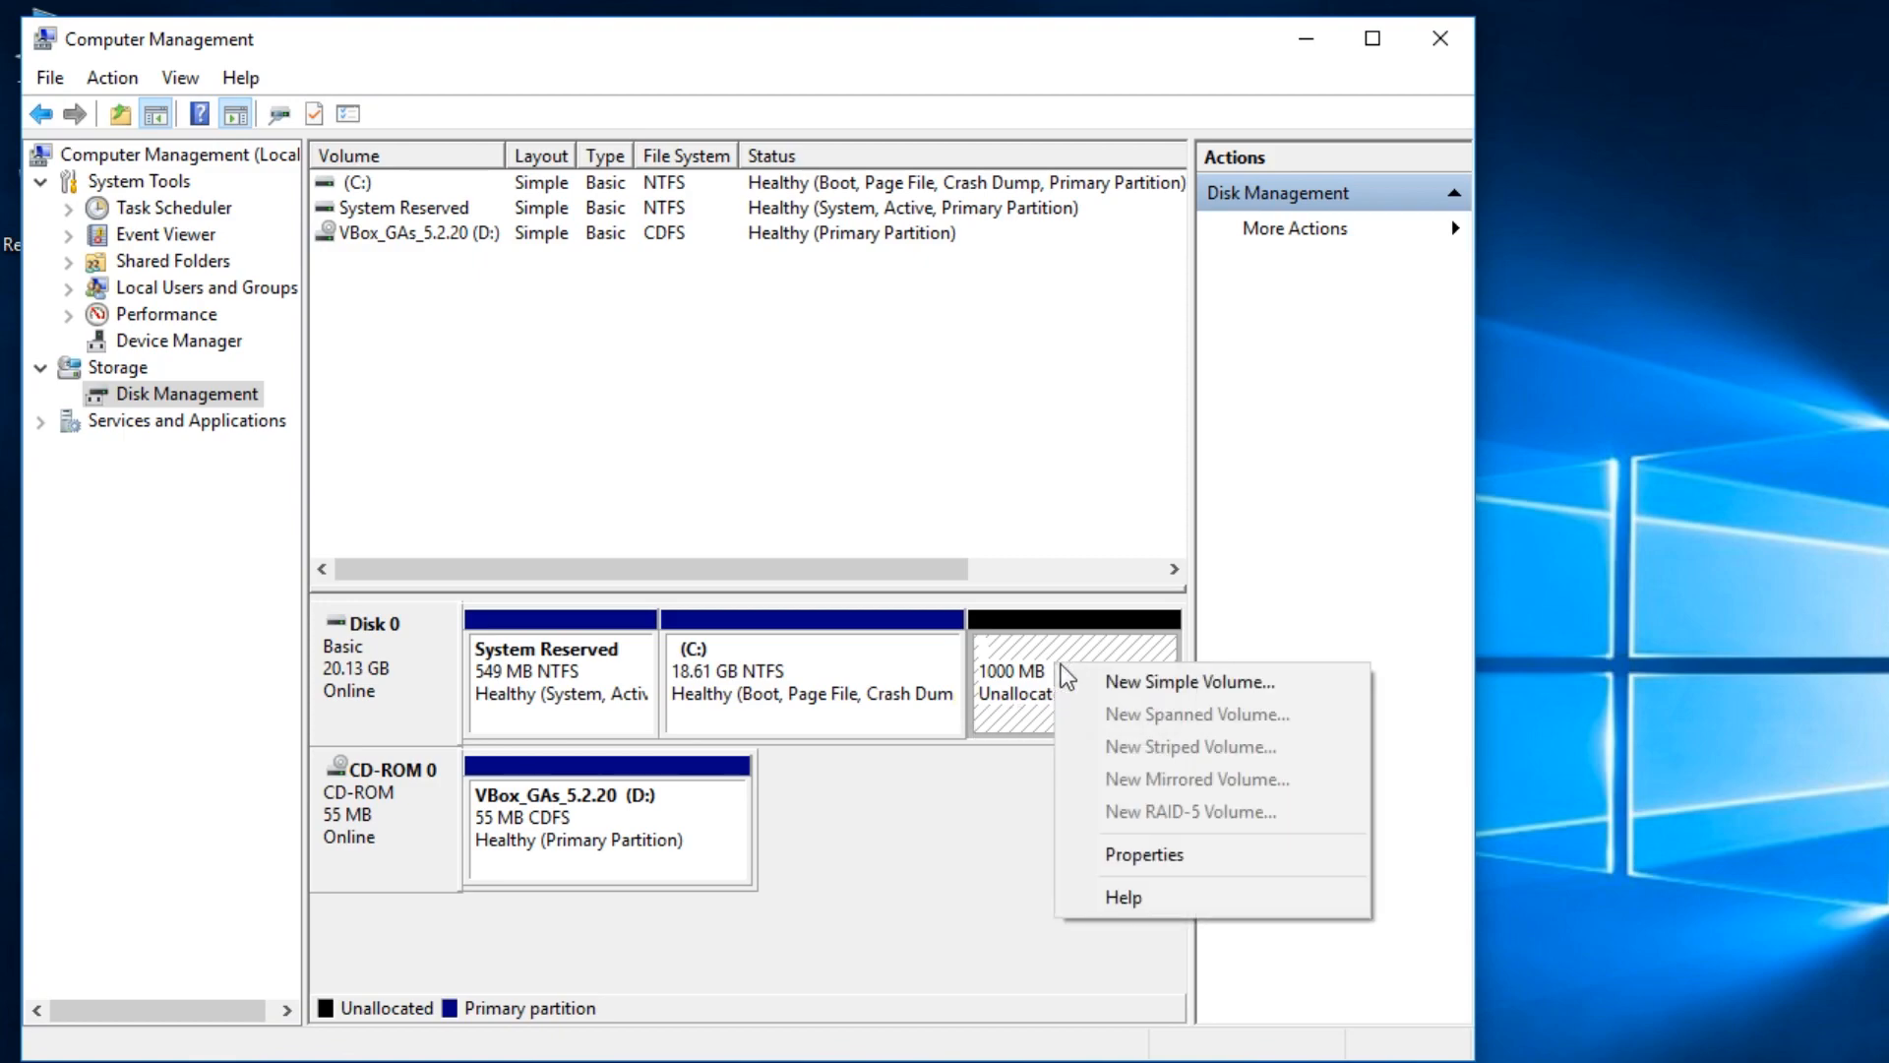
pyautogui.click(1187, 680)
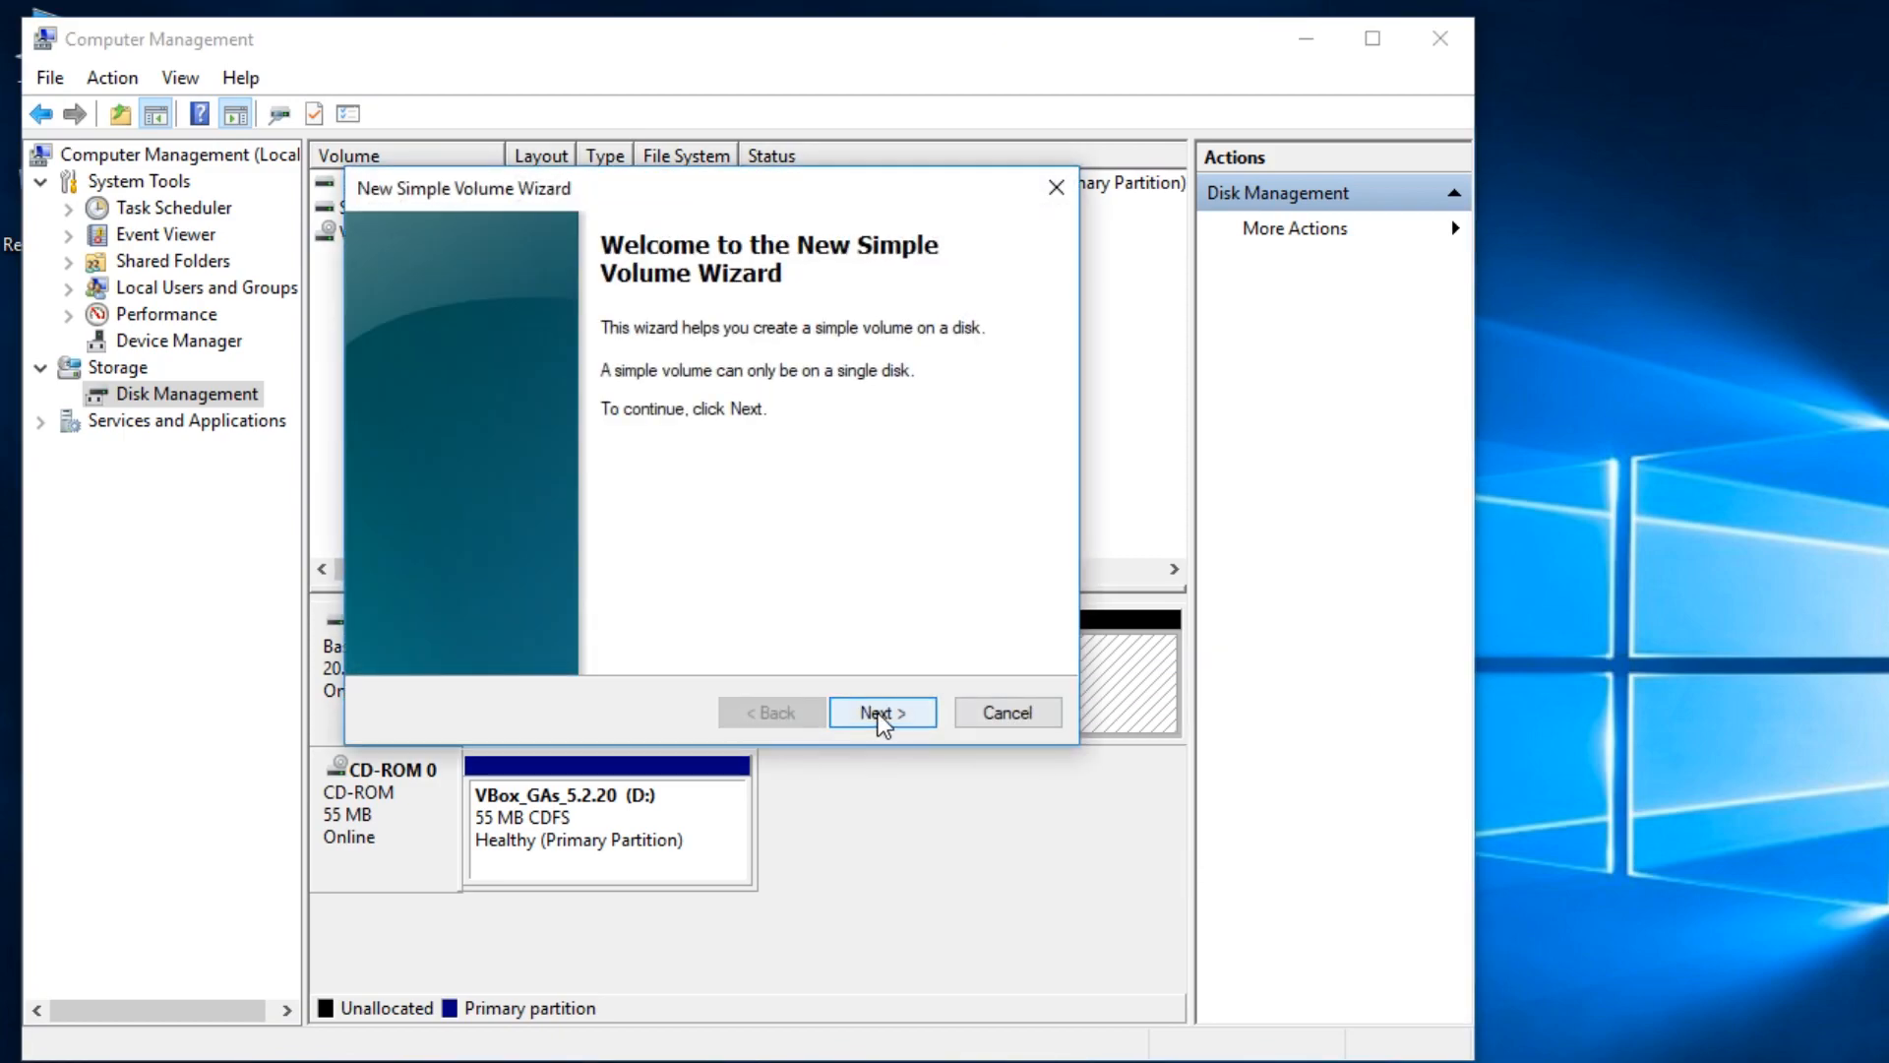
pyautogui.click(880, 711)
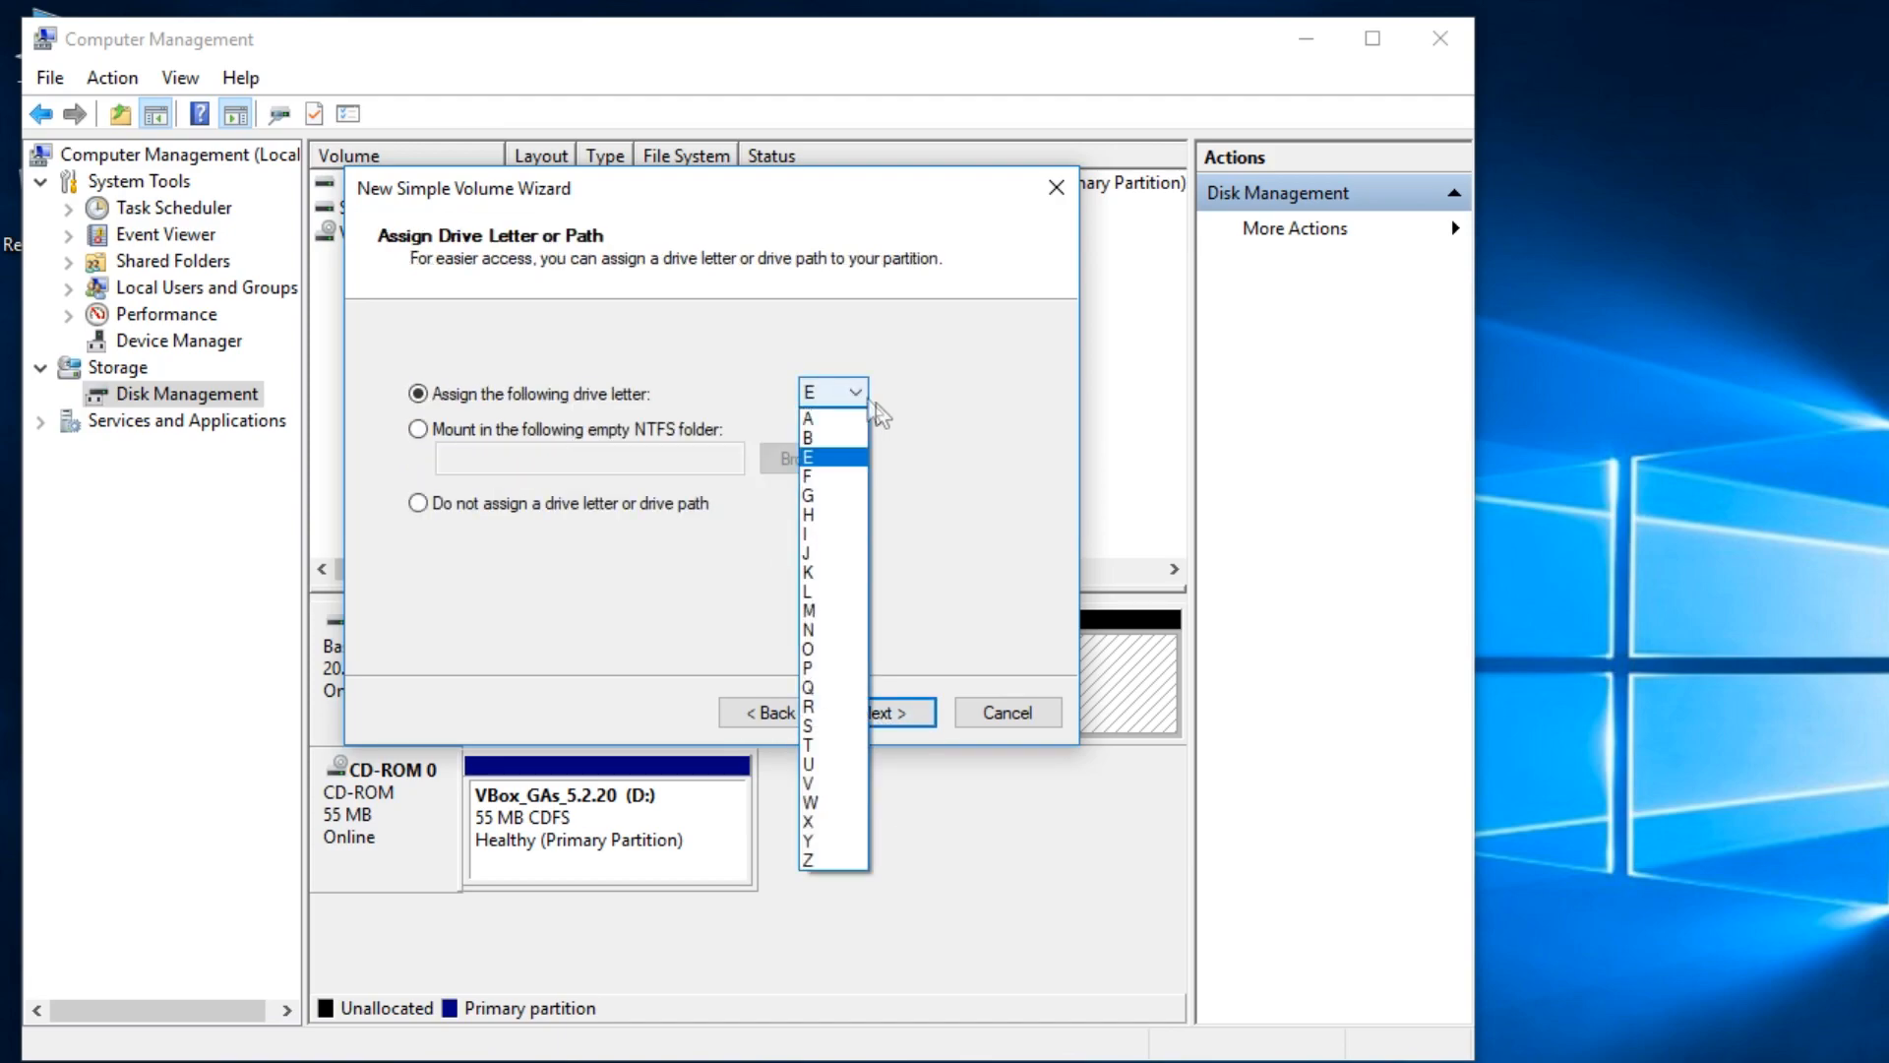
pyautogui.click(883, 711)
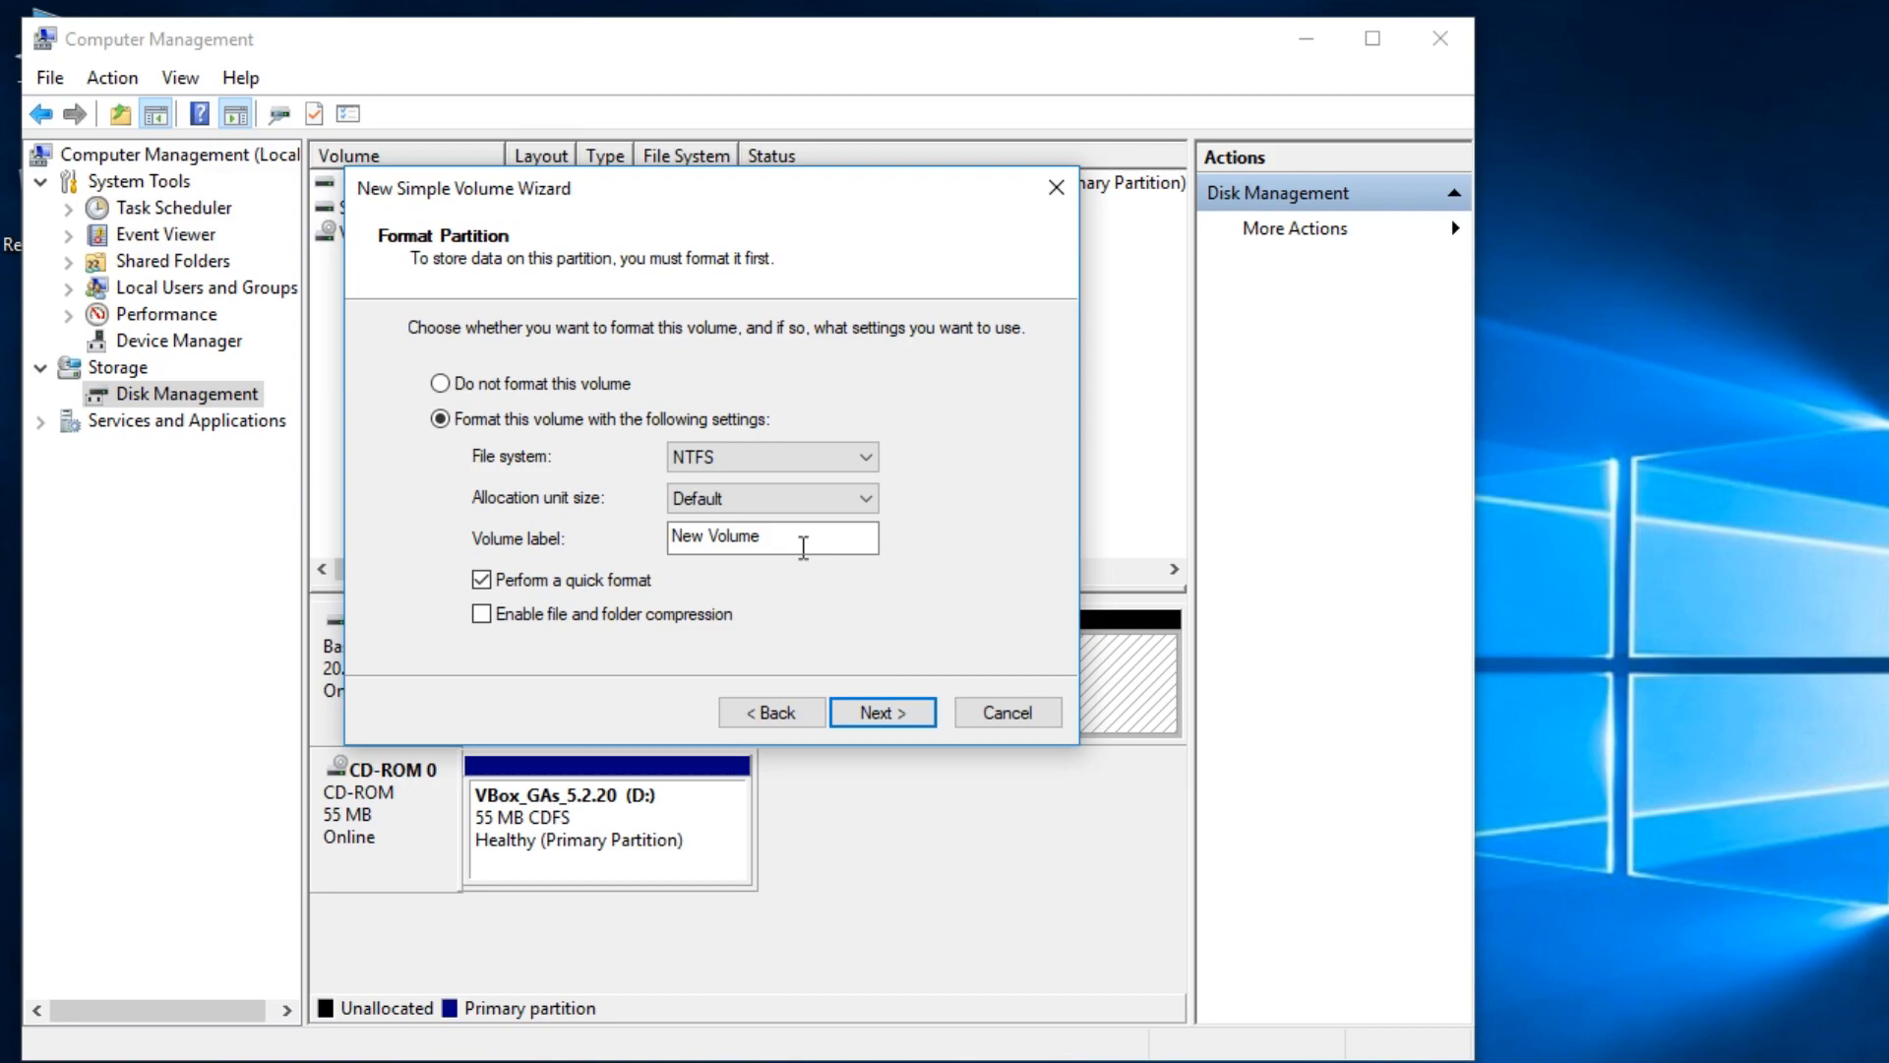
pyautogui.write('loc')
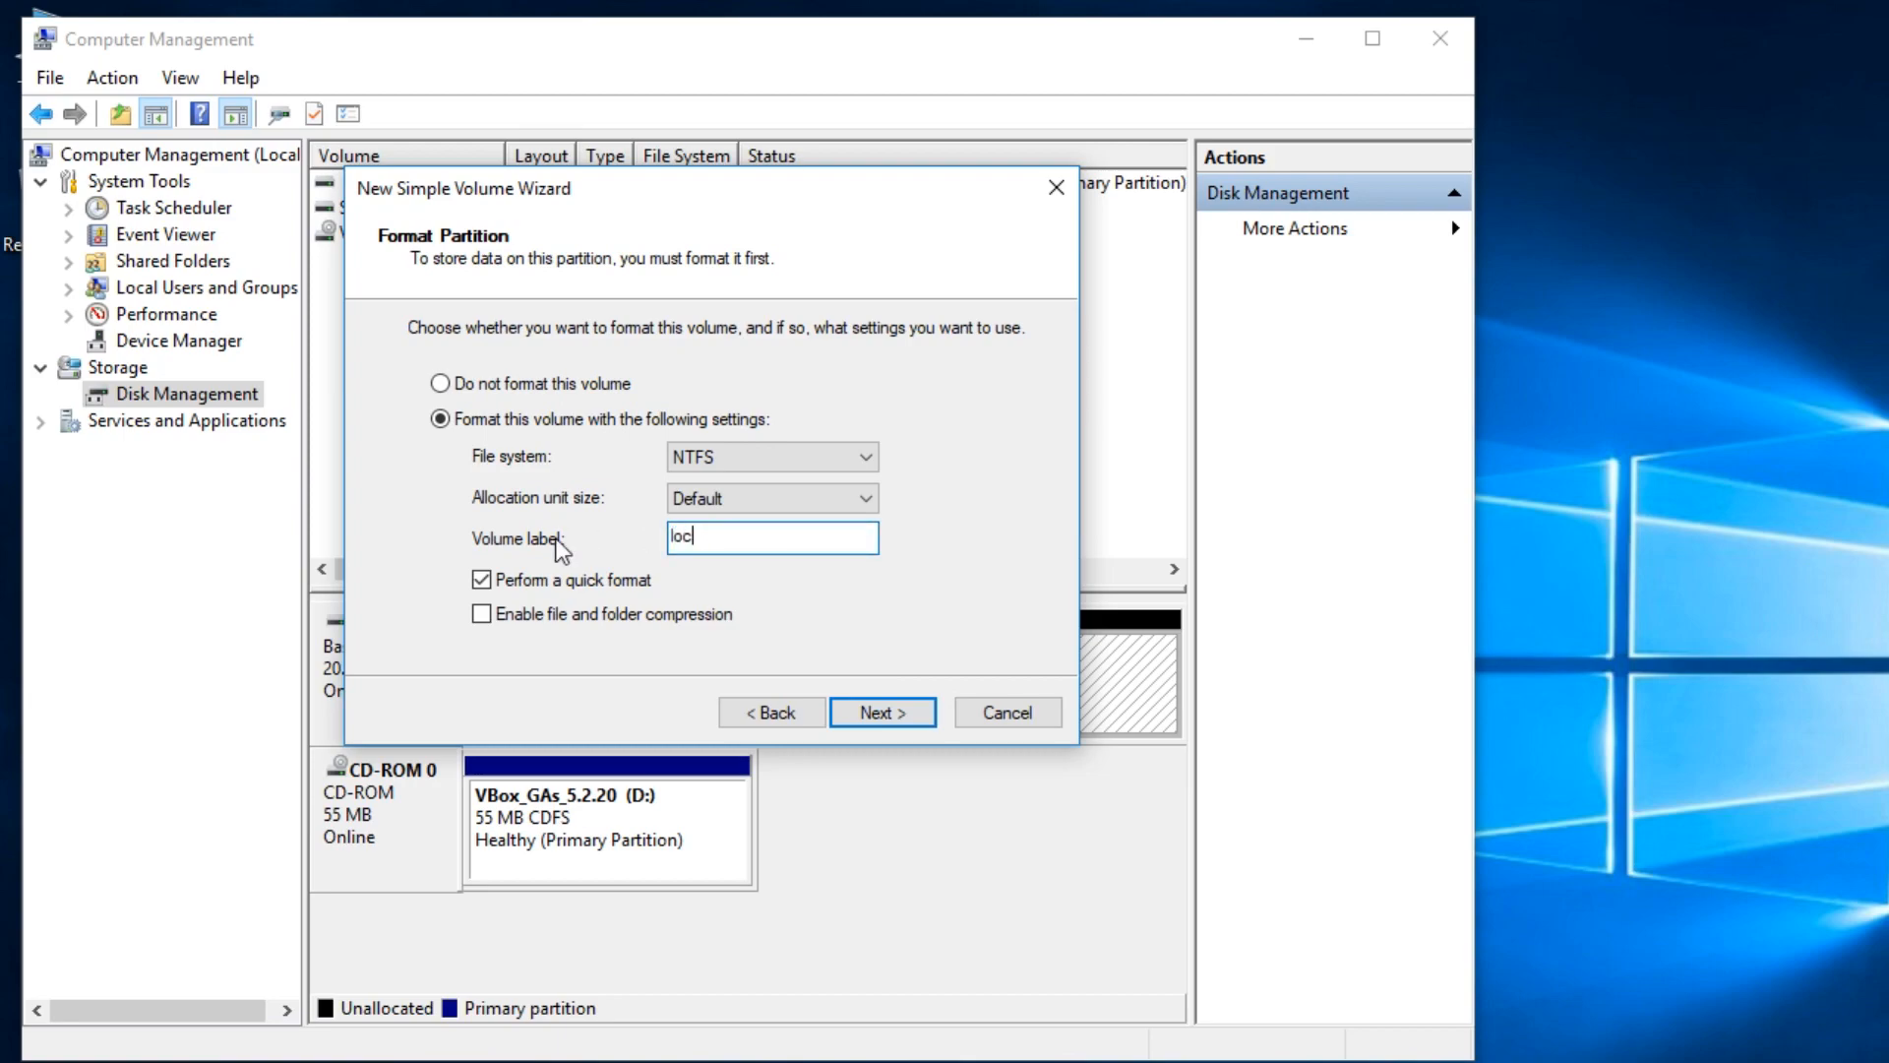
pyautogui.write('al disk')
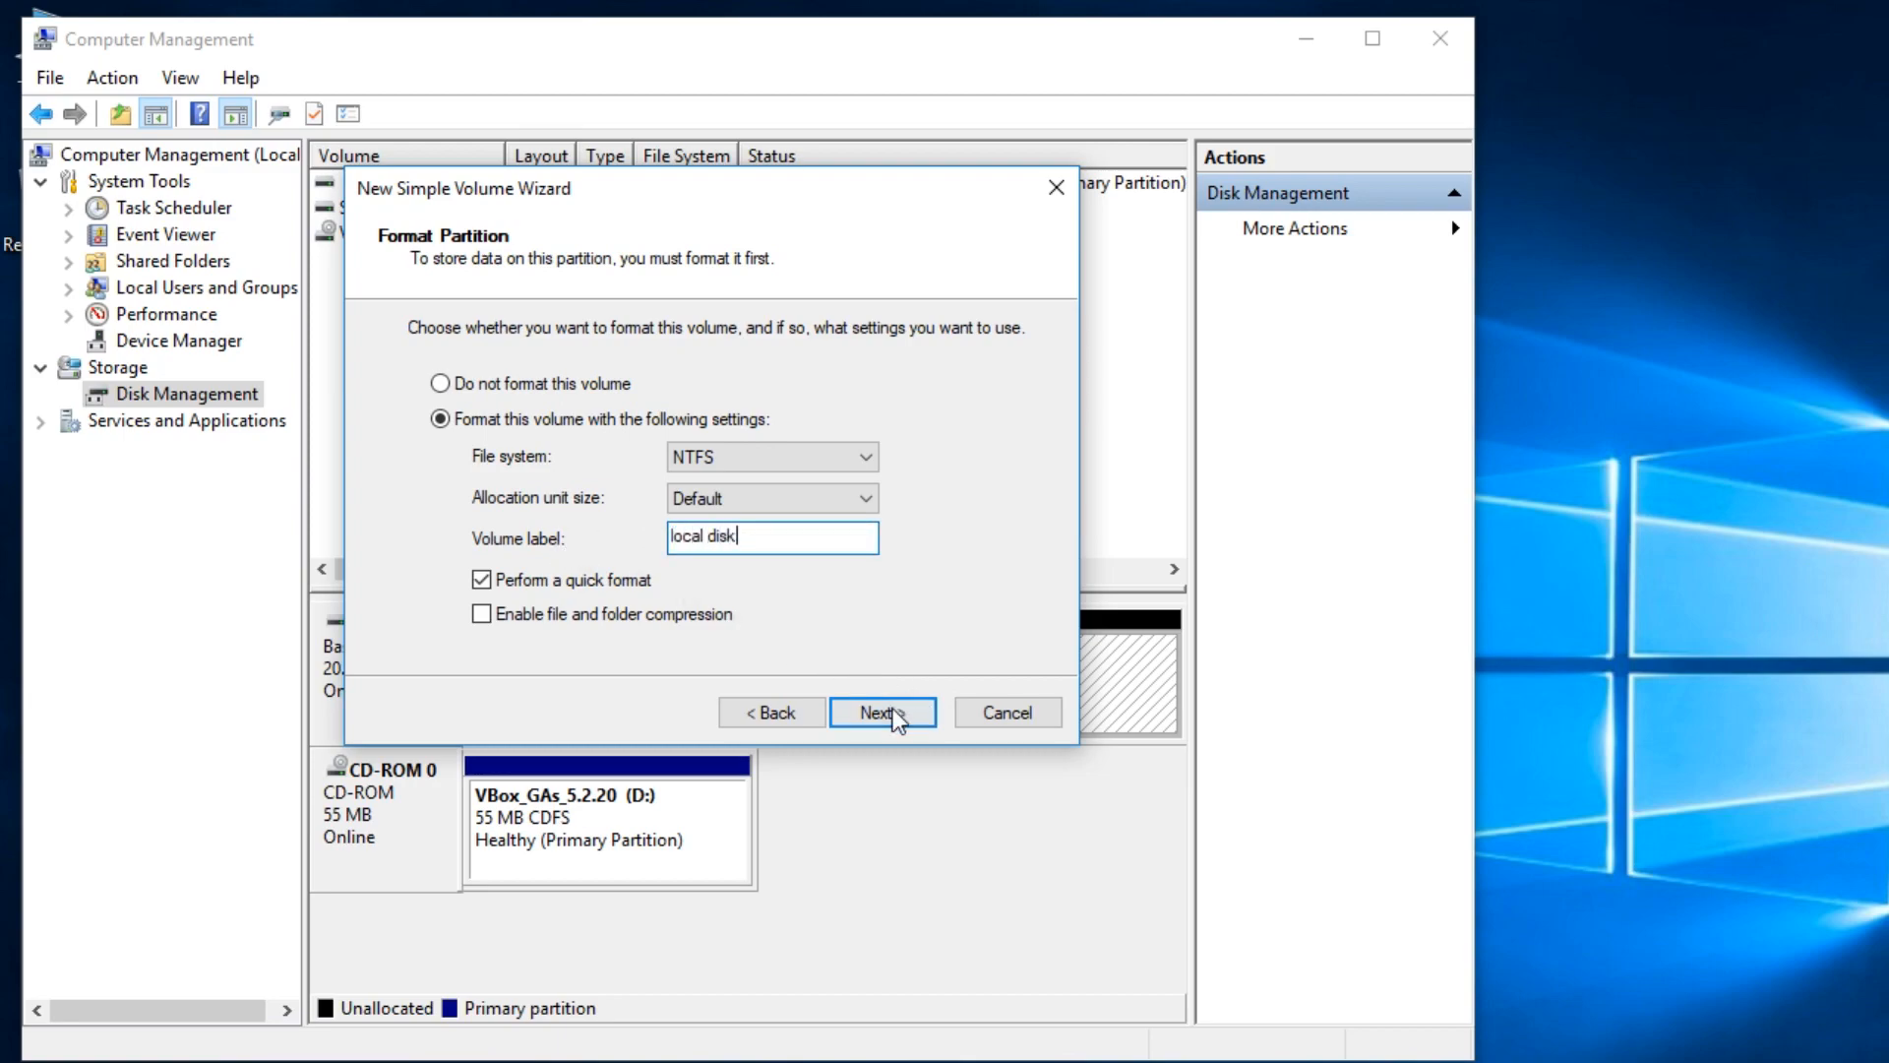
pyautogui.click(881, 713)
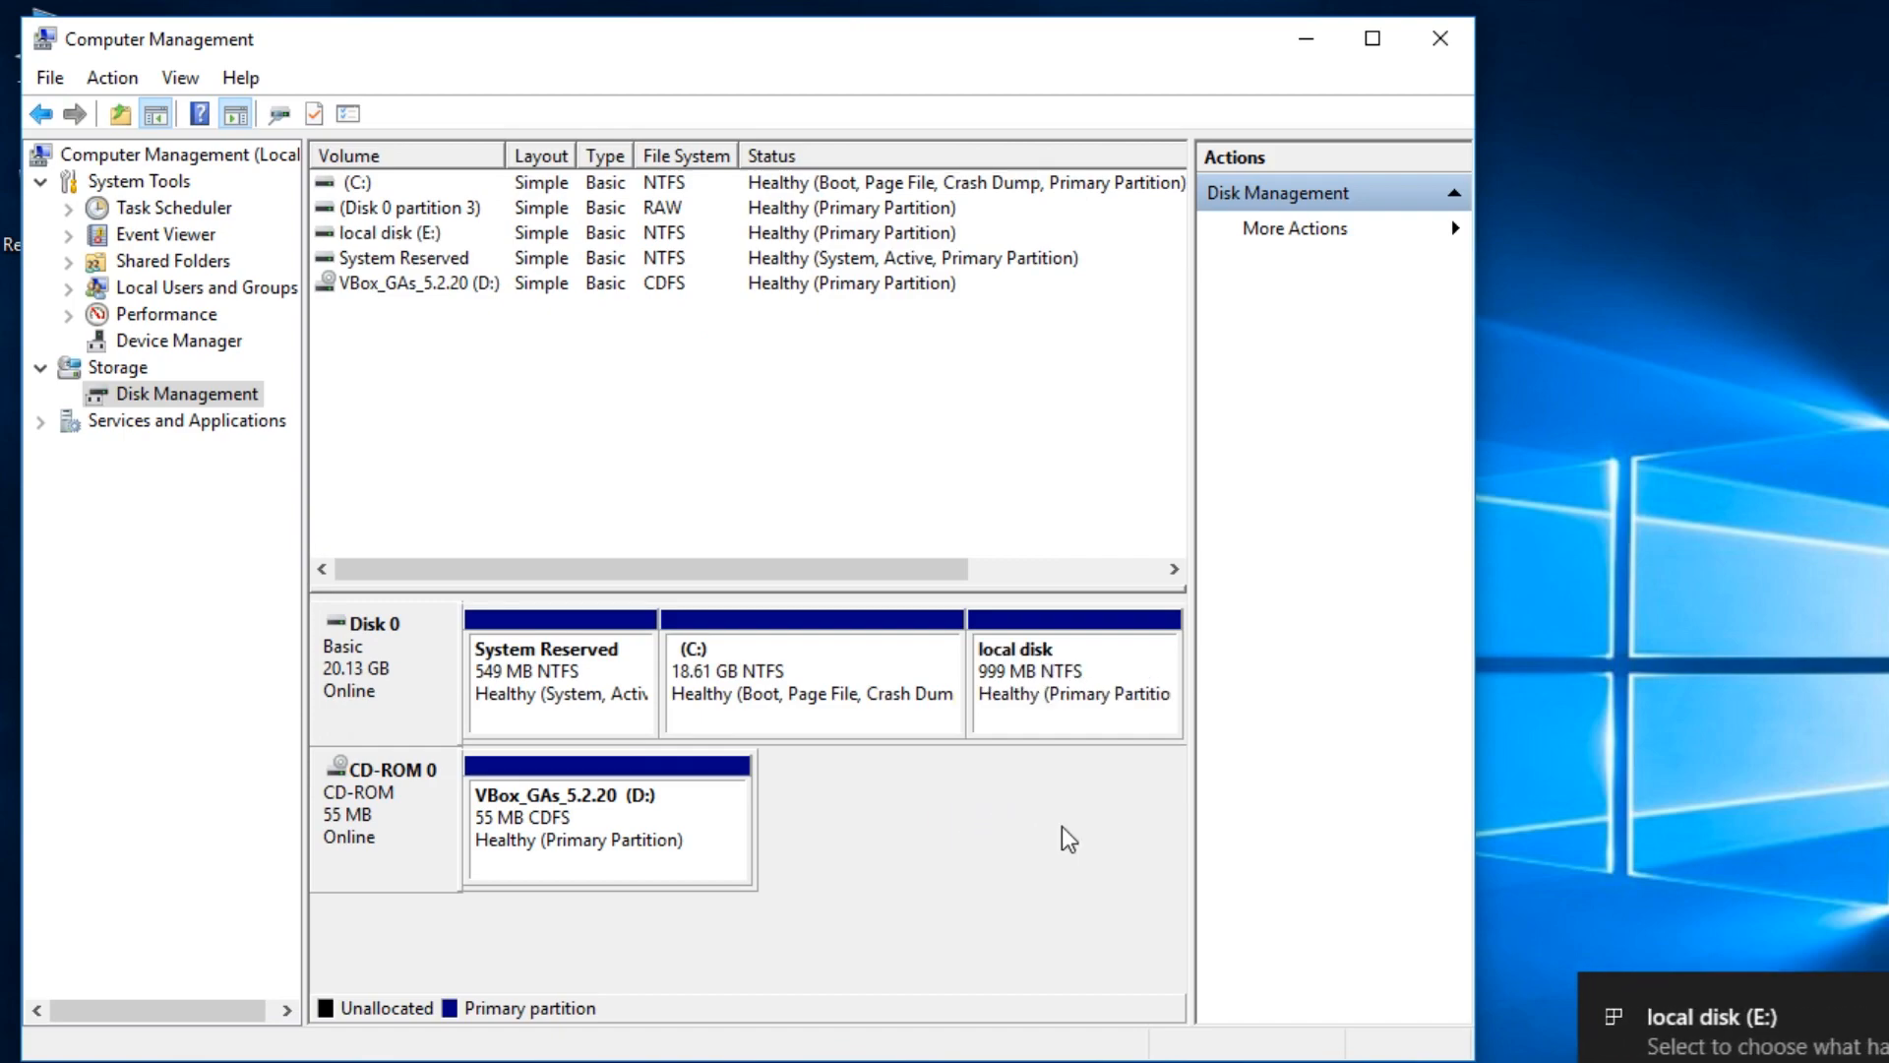
# Open the Format dialog for local disk (E:), prefilled with NTFS quick format
pyautogui.rightClick(1072, 671)
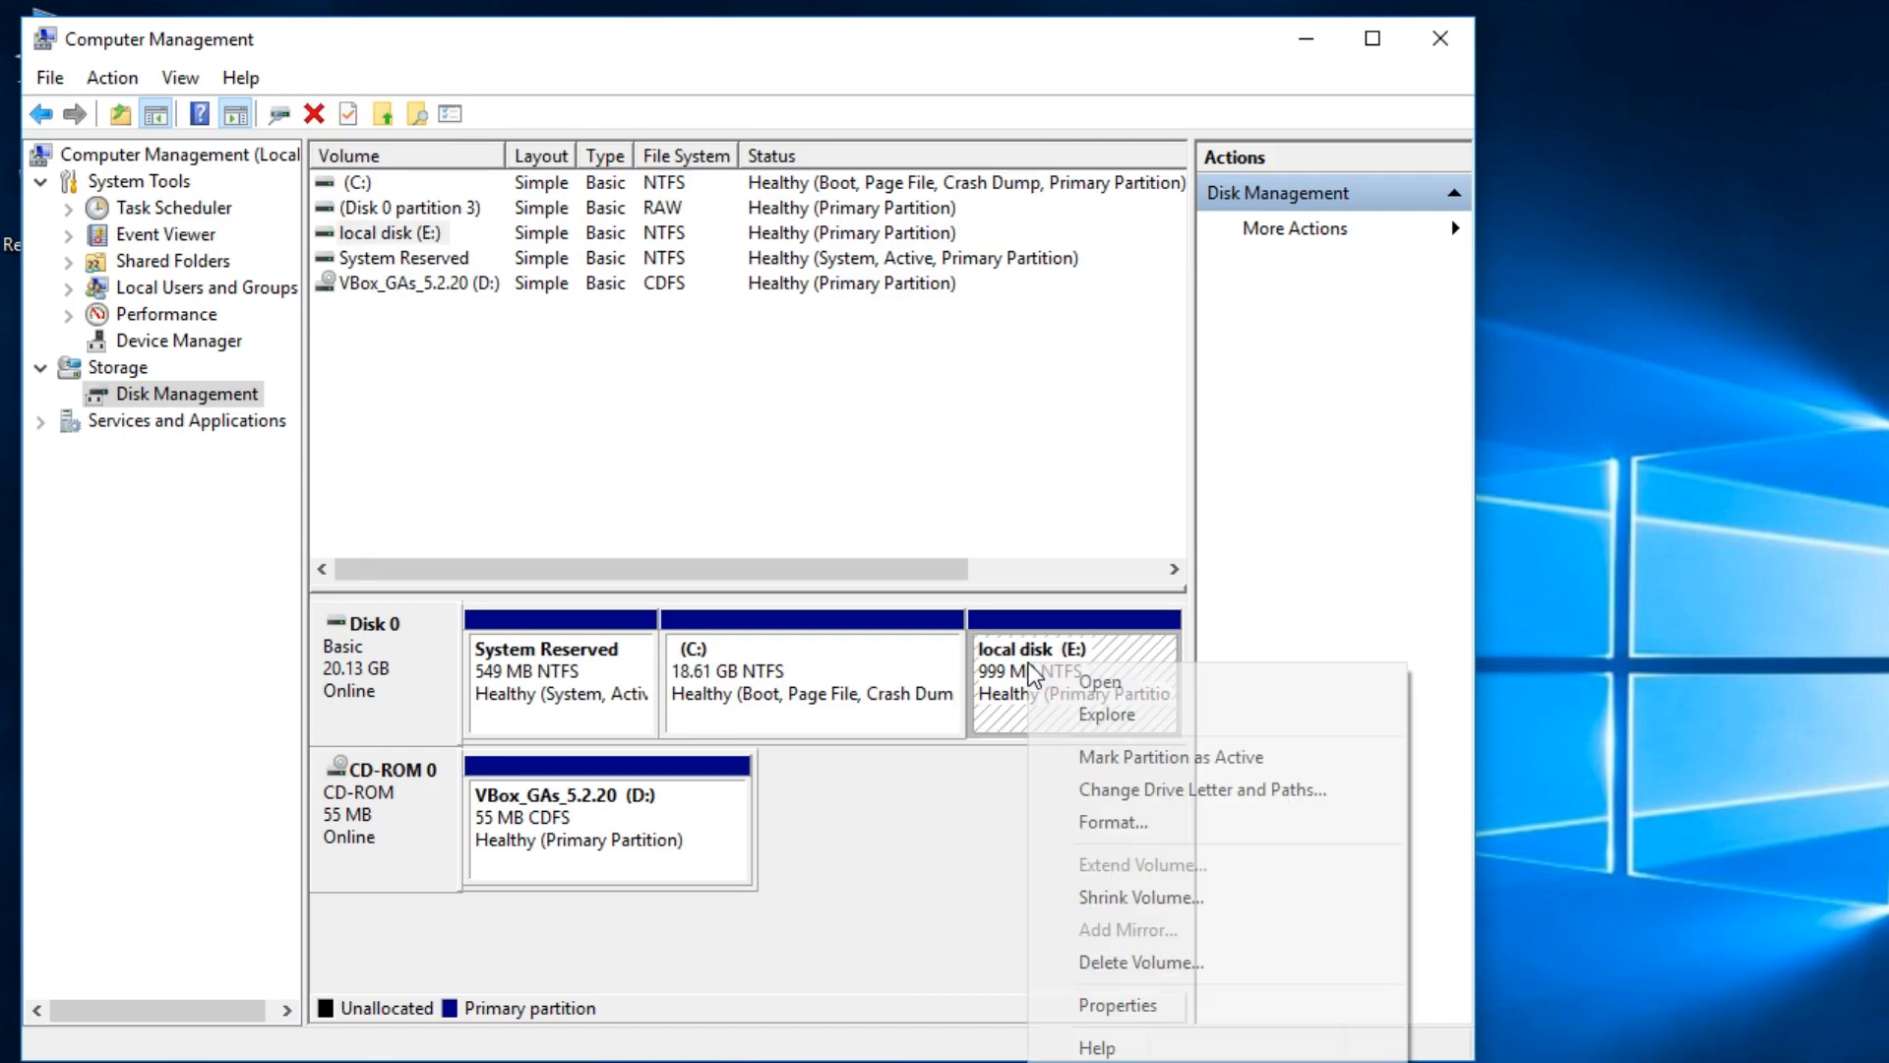
pyautogui.click(1110, 822)
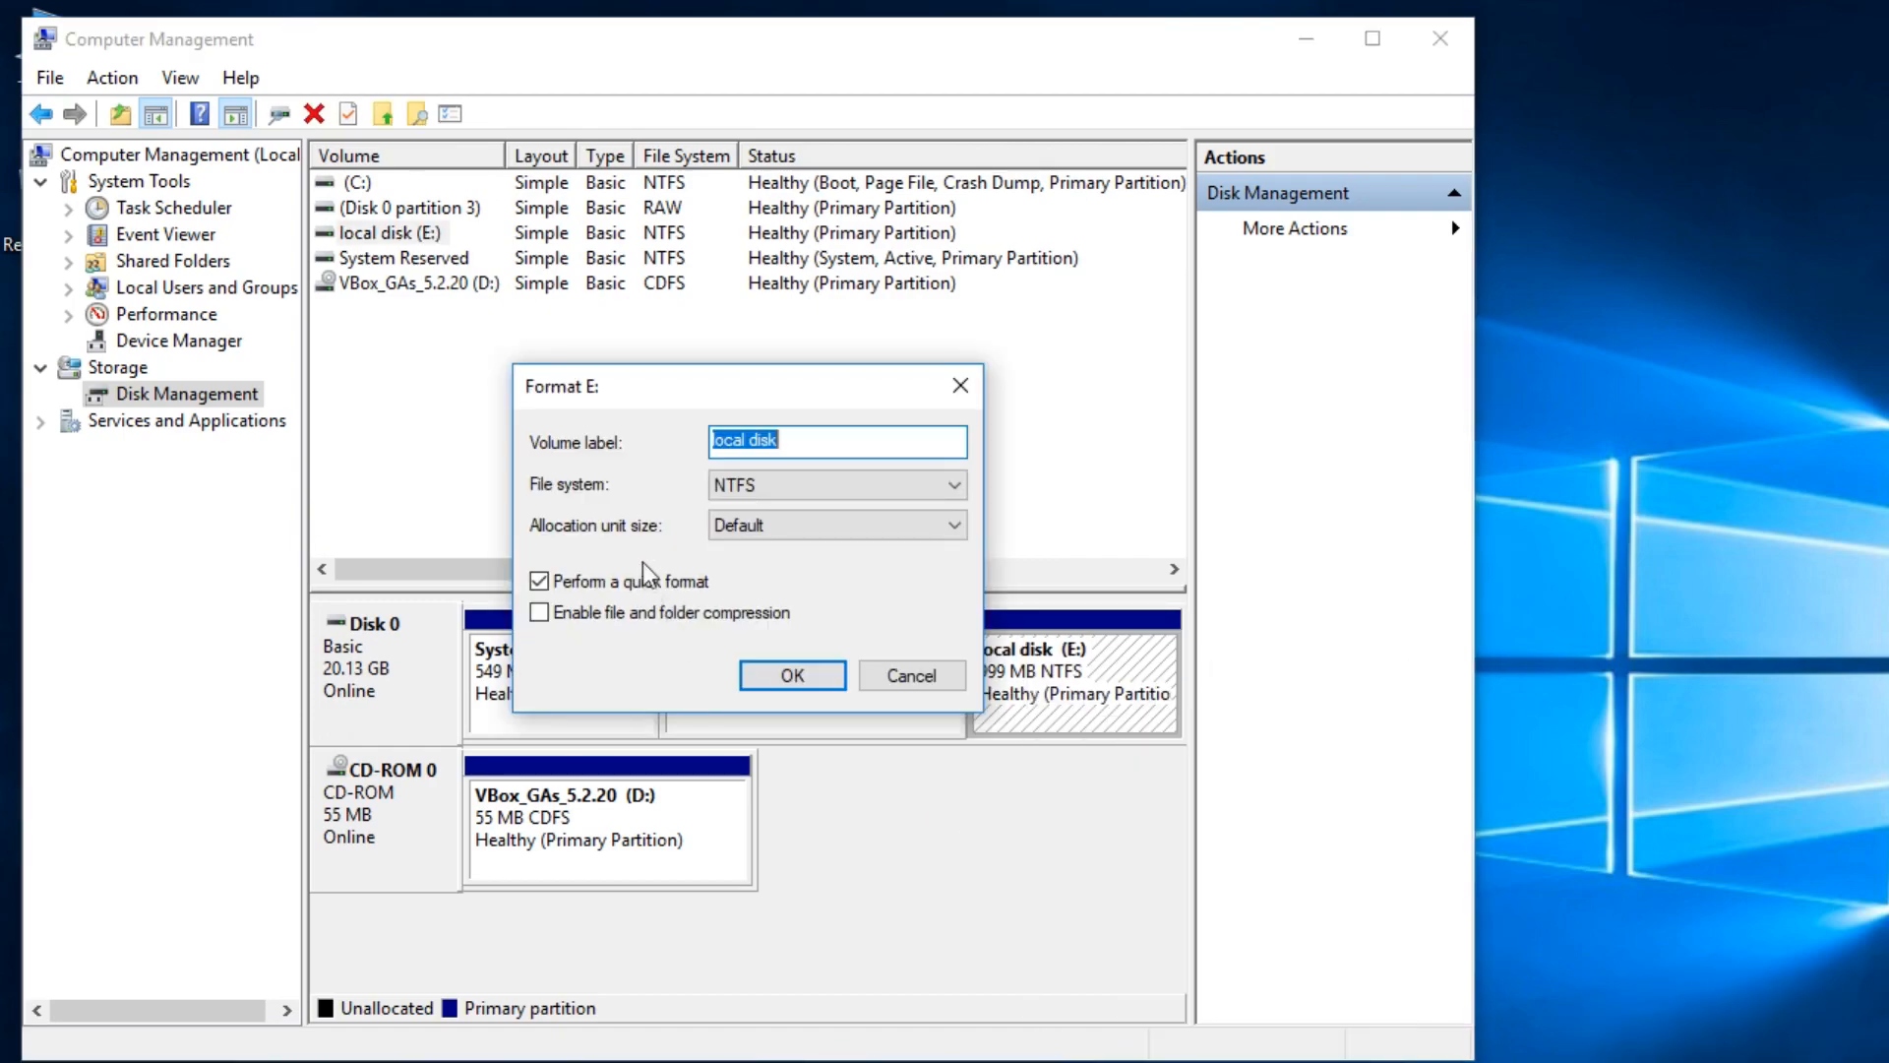
pyautogui.moveTo(648, 554)
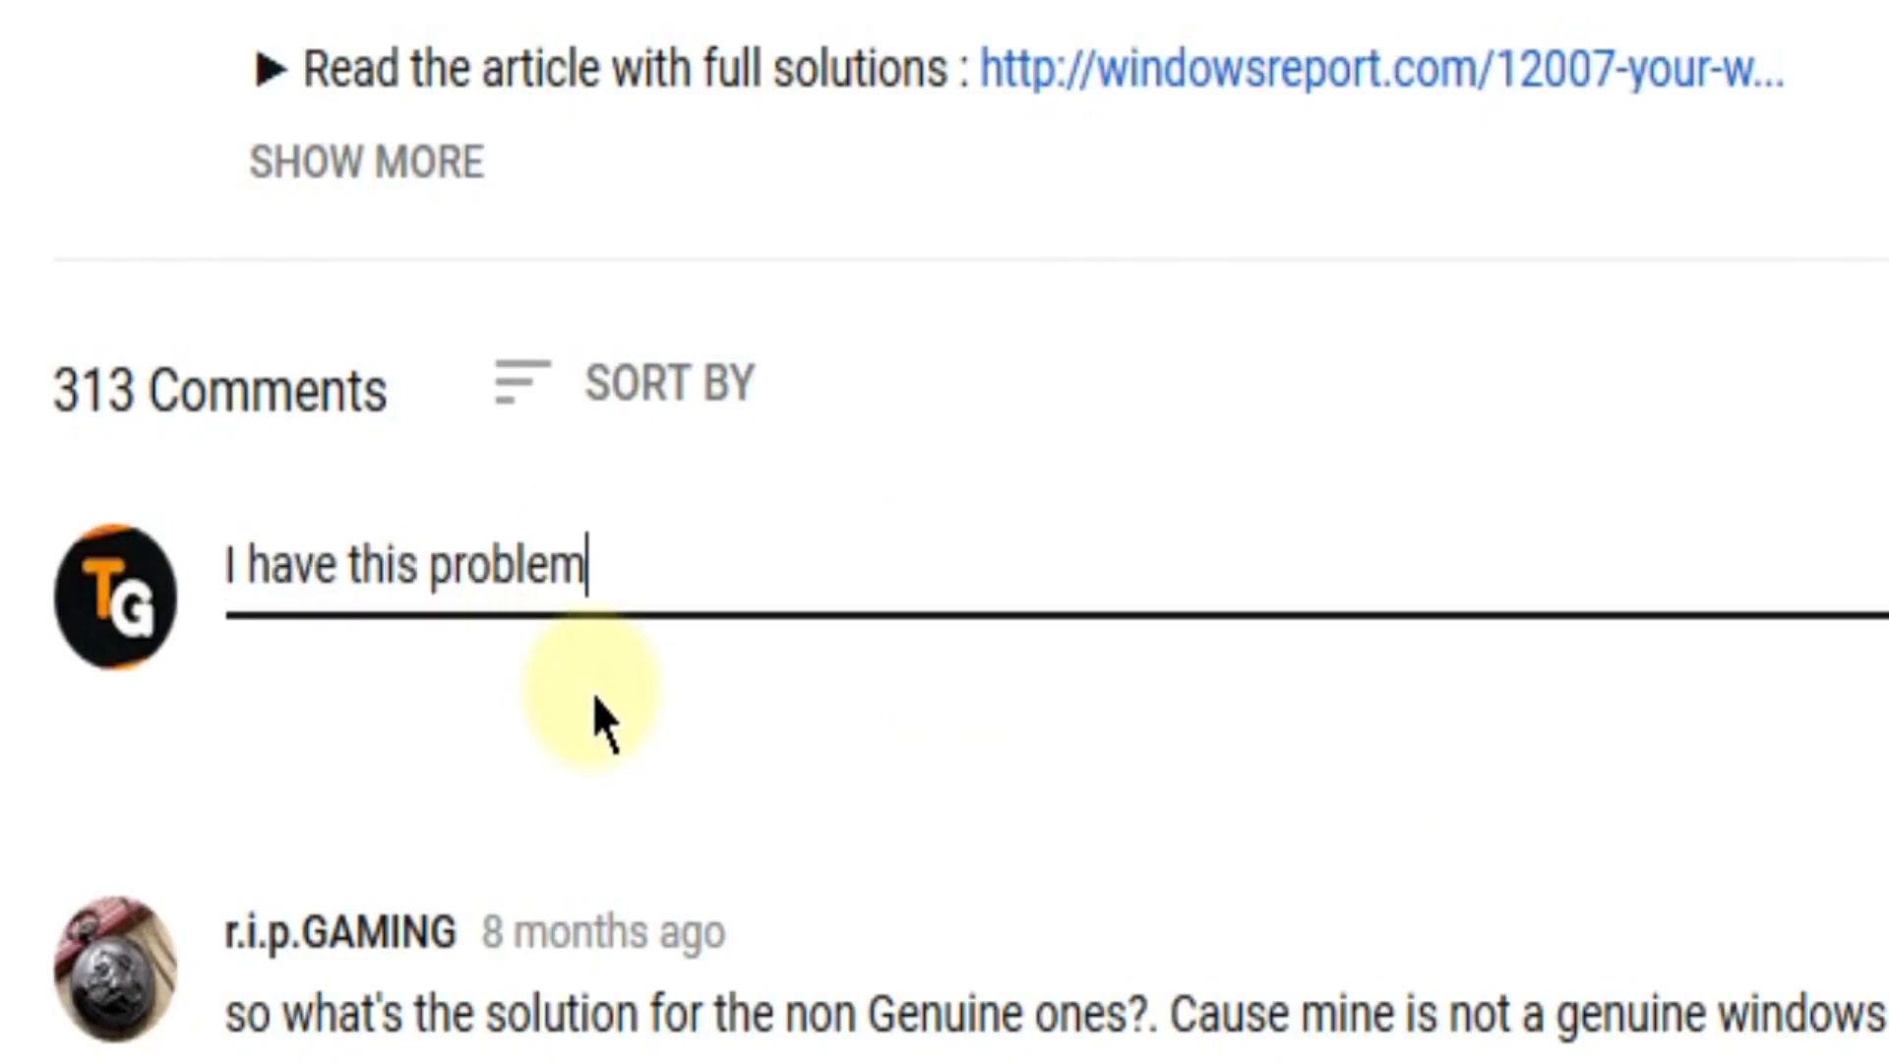
pyautogui.moveTo(970, 752)
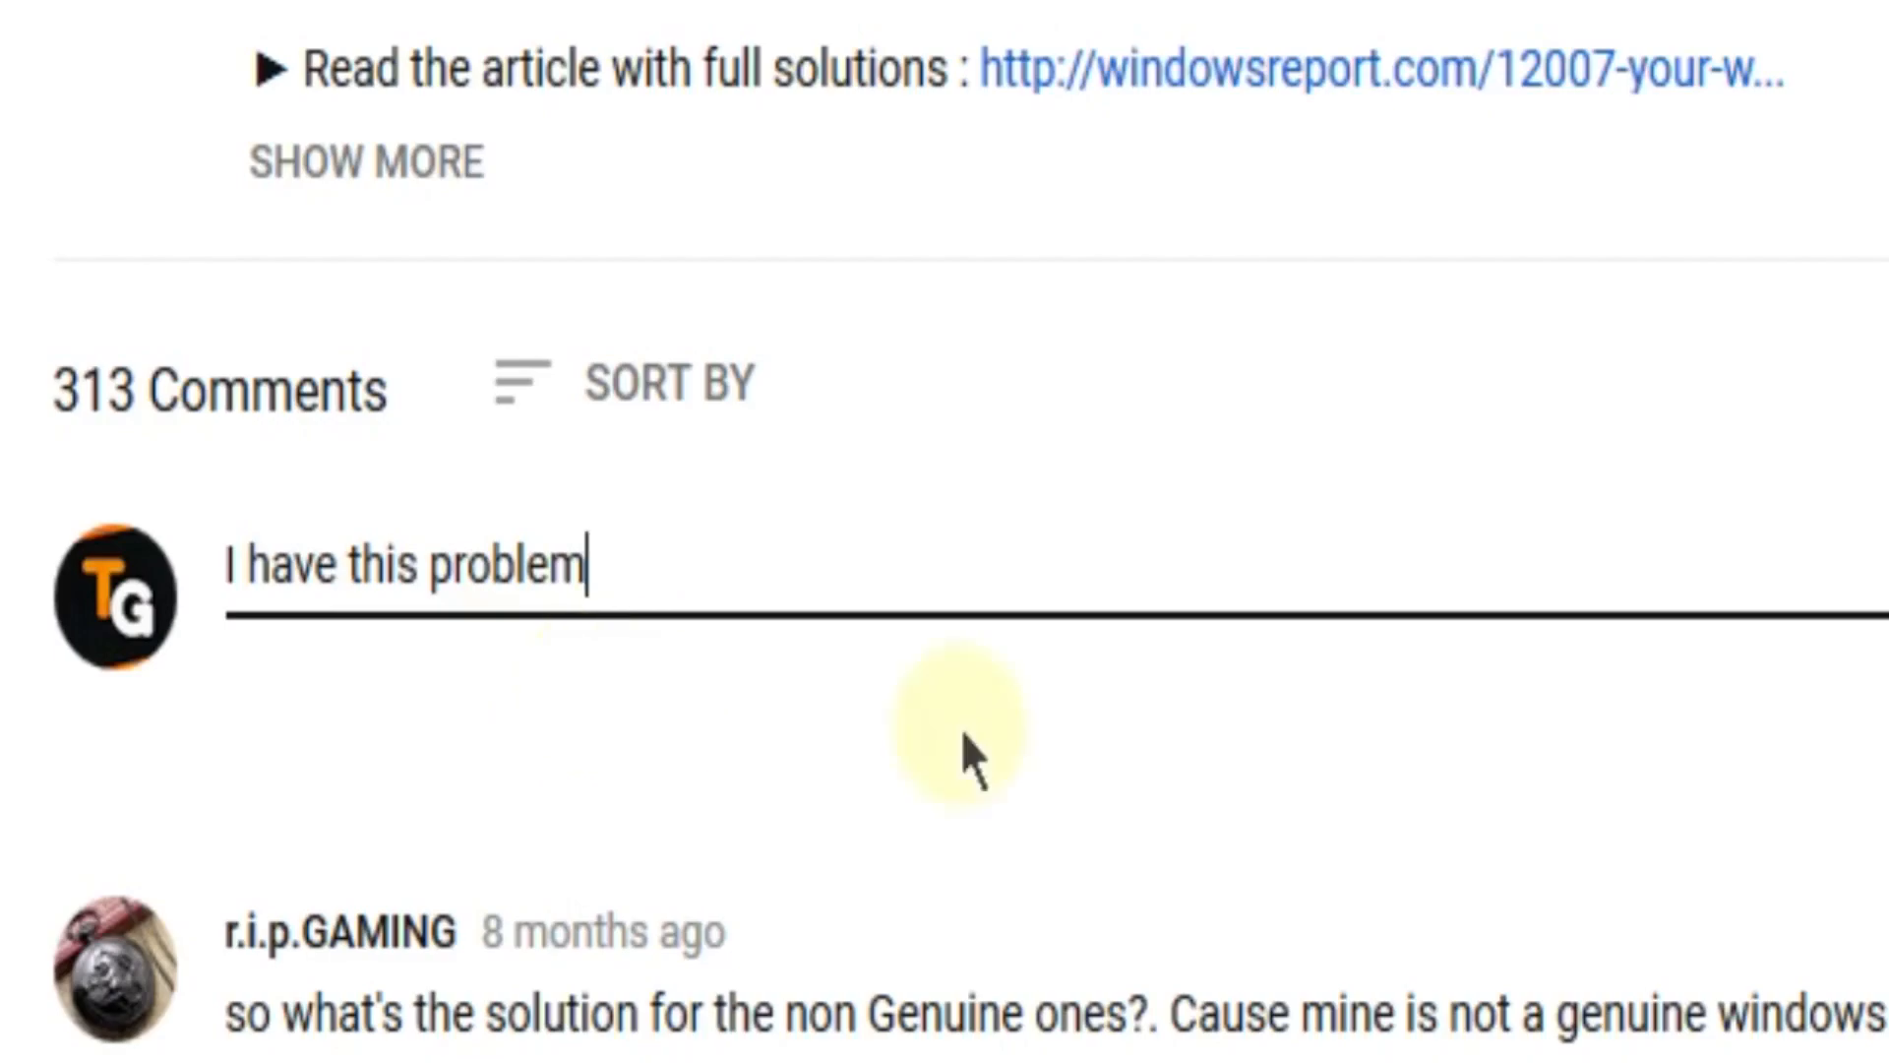